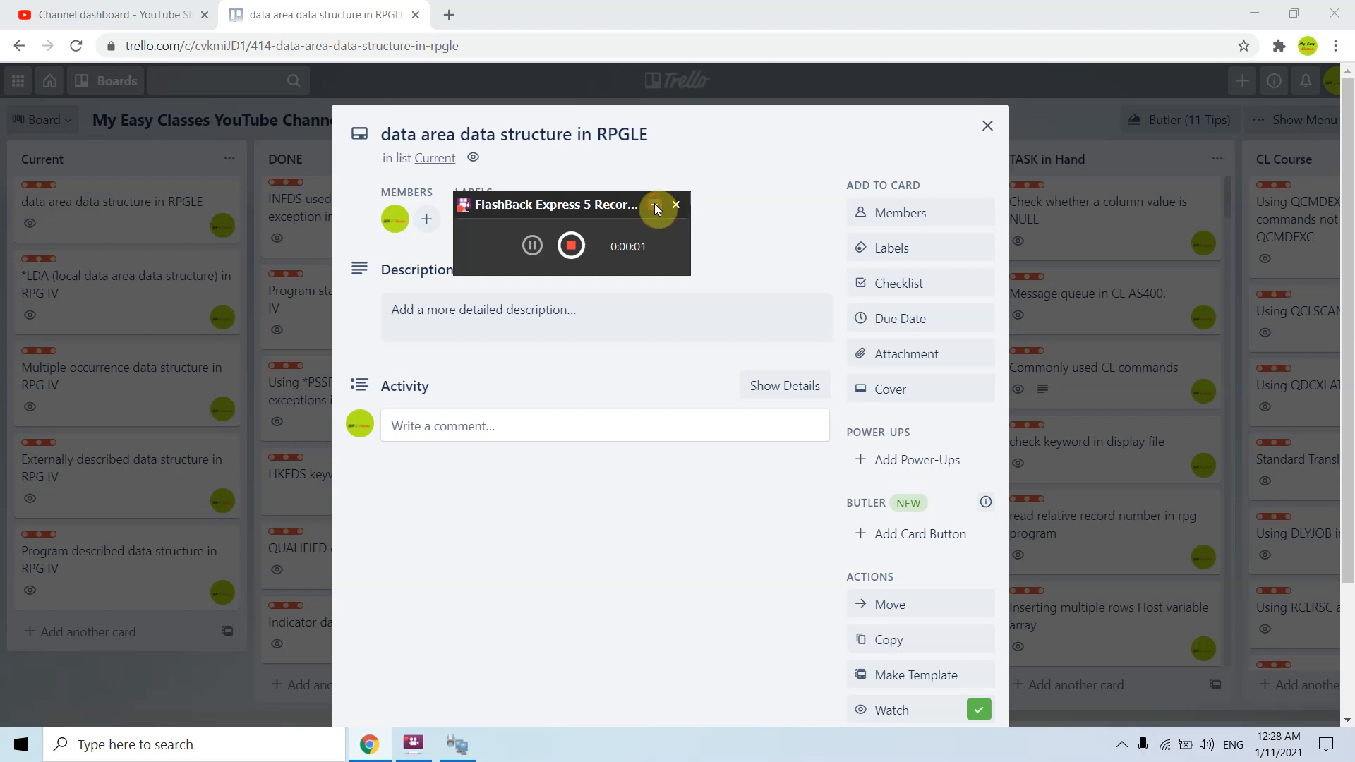
- Switch from the Trello data area card to the 5250 session showing the RPGLE12 source
{"action": "left_click", "coordinate": [656, 209]}
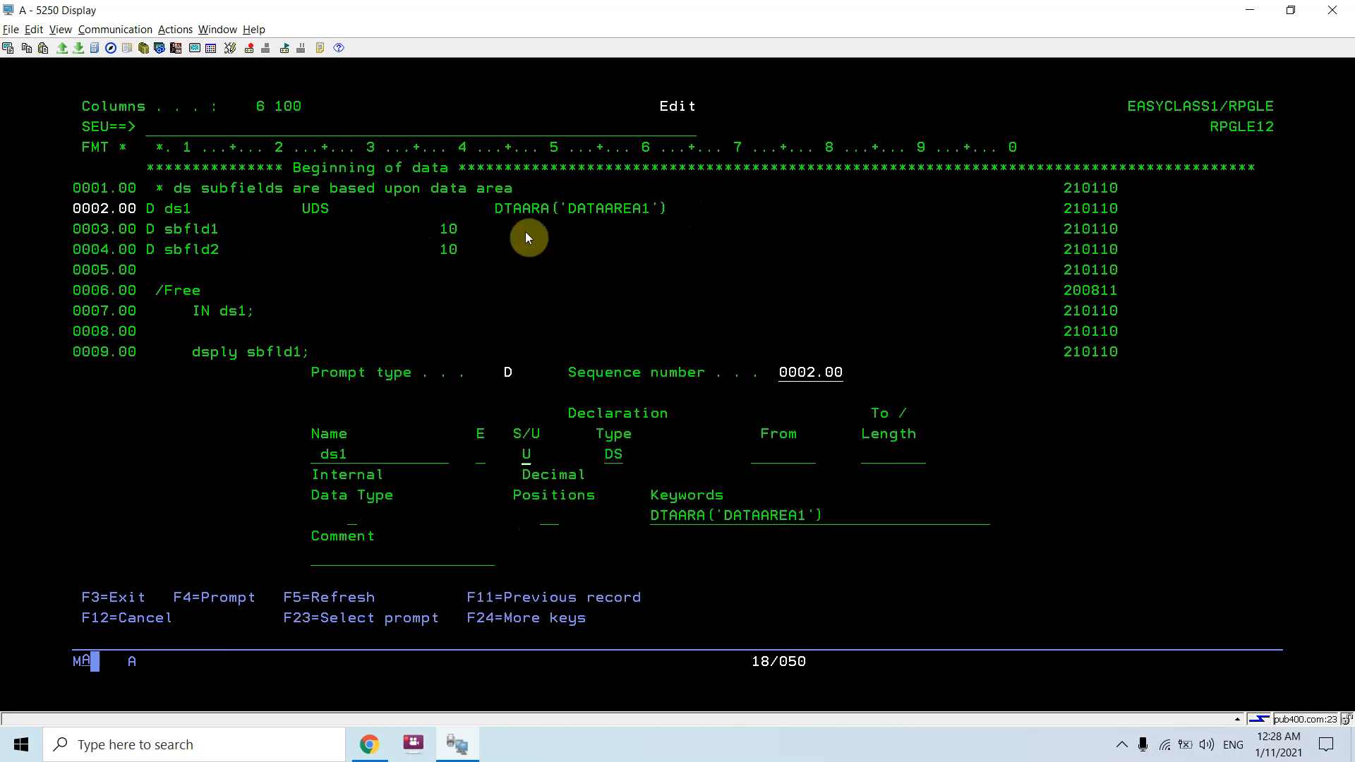
{"action": "key", "text": "F1"}
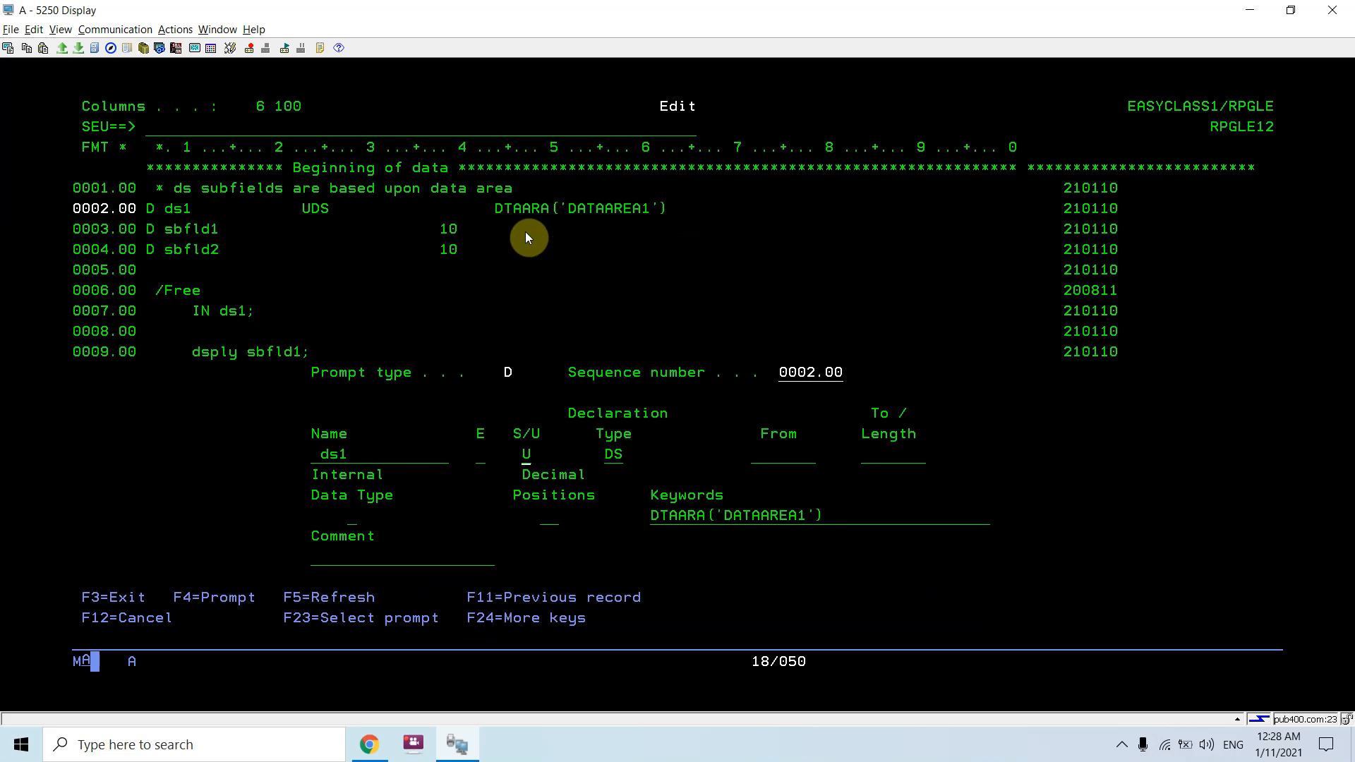
{"action": "mouse_move", "coordinate": [309, 215]}
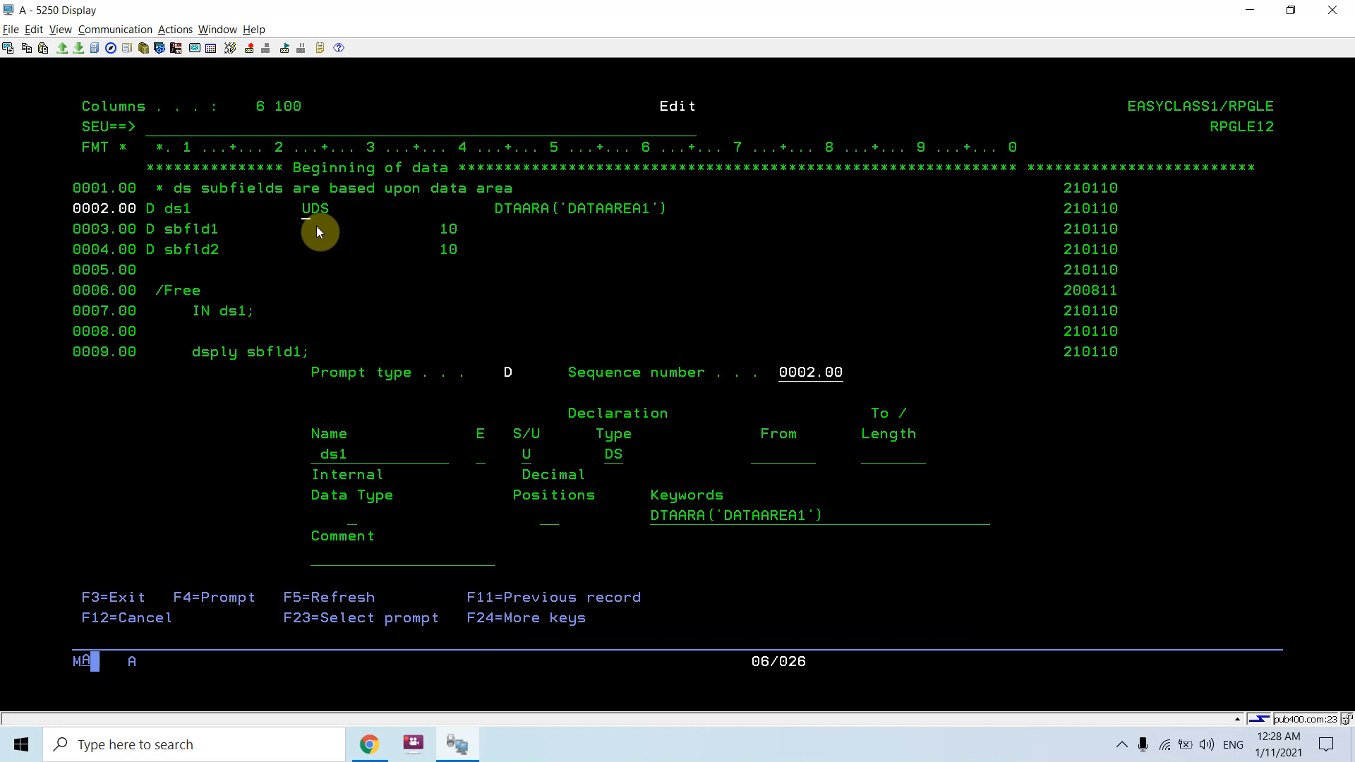
{"action": "mouse_move", "coordinate": [579, 210]}
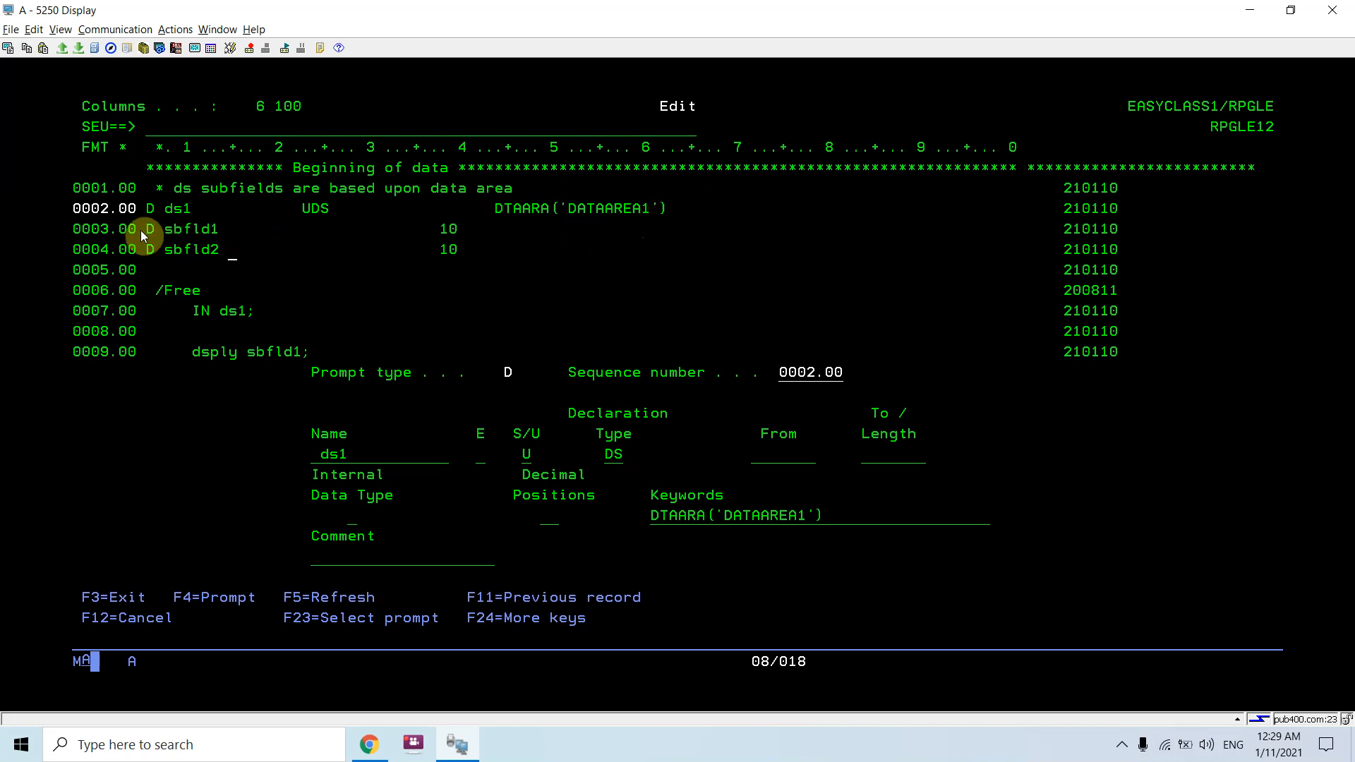
- Highlight the RPGLE12 free-form logic lines in the SEU editor
{"action": "left_click_drag", "start_coordinate": [142, 223], "coordinate": [455, 280]}
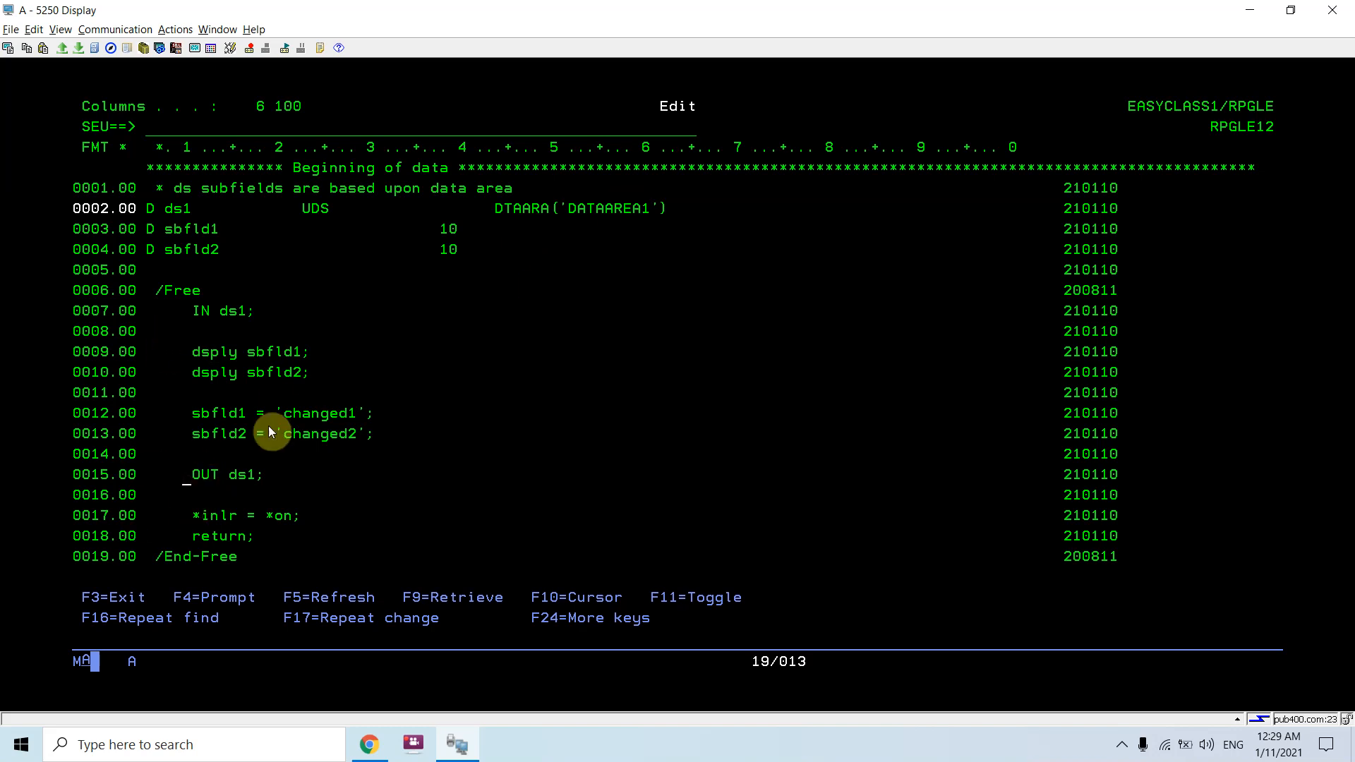
{"action": "mouse_move", "coordinate": [227, 495]}
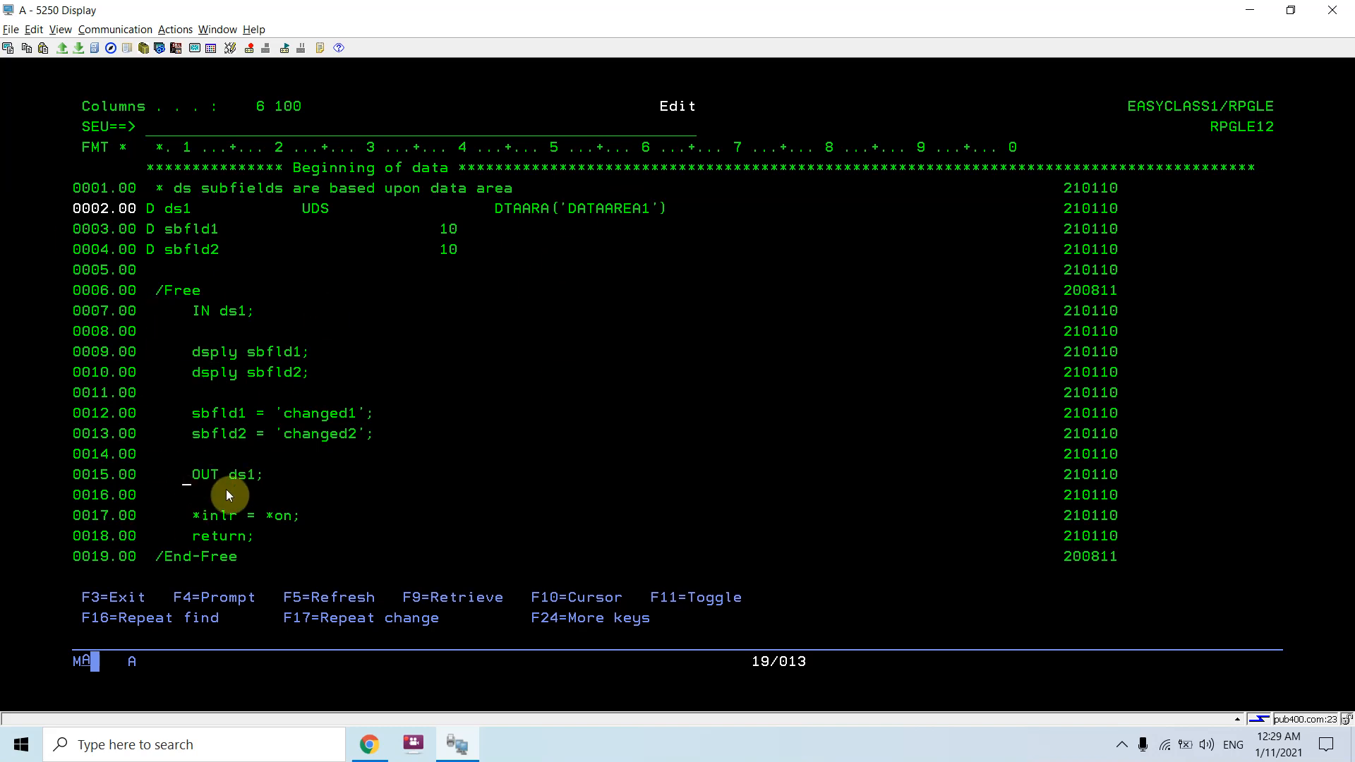
{"action": "mouse_move", "coordinate": [272, 475]}
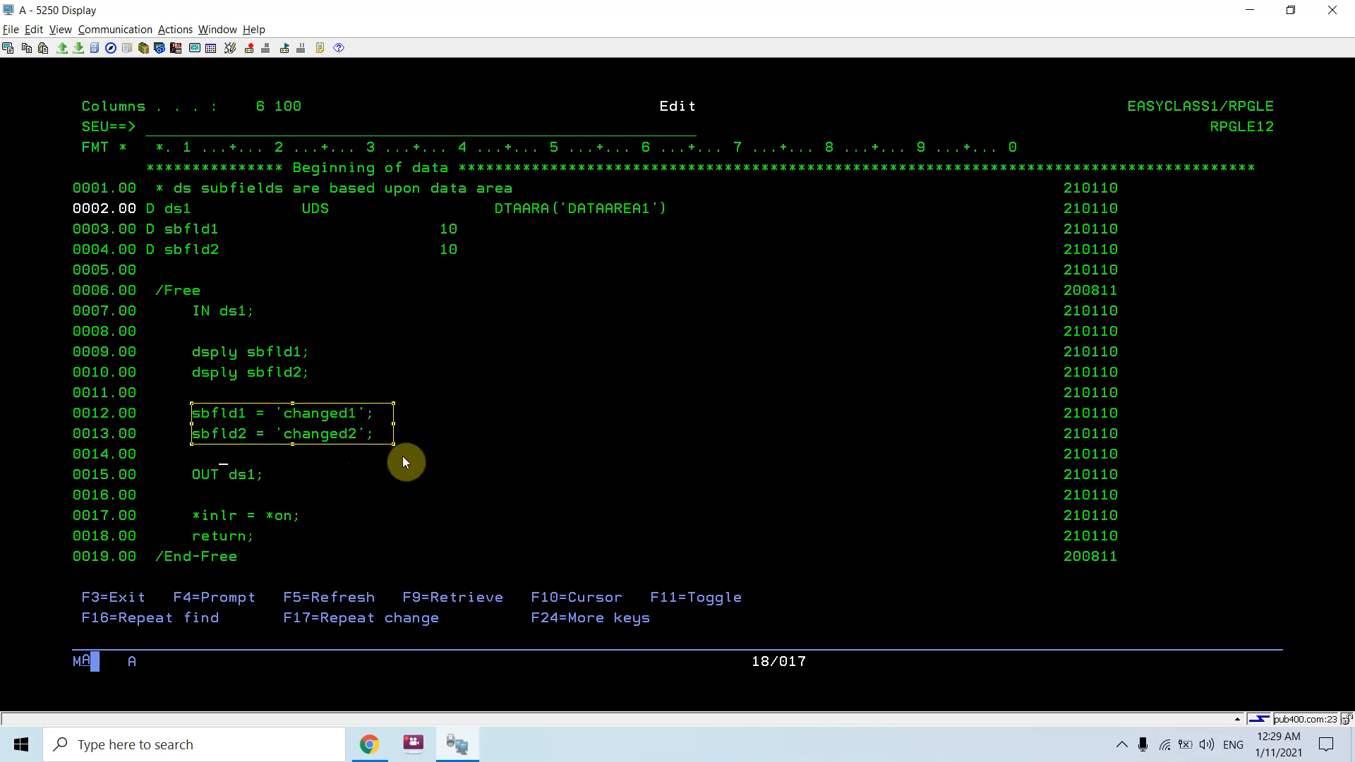
{"action": "mouse_move", "coordinate": [208, 455]}
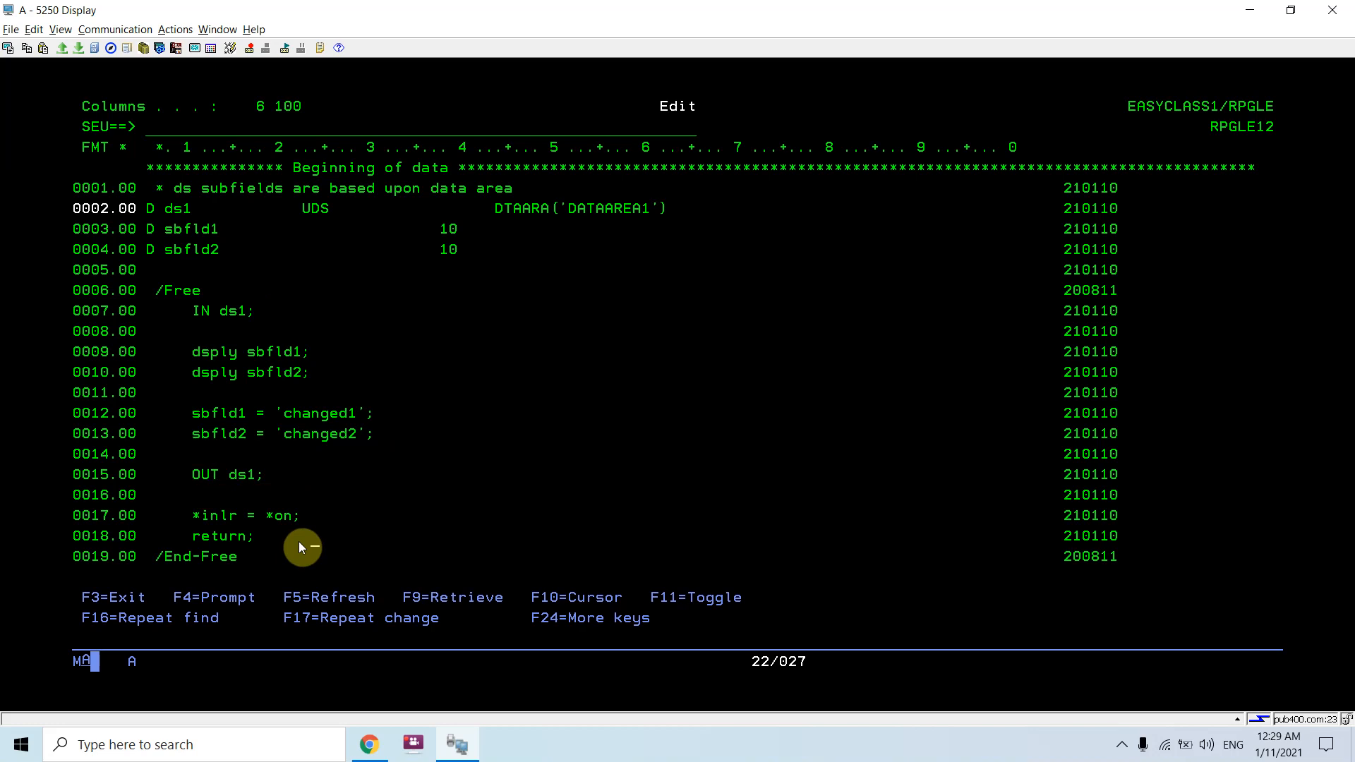
- Exit RPGLE12 without saving and begin the CRTDTAARA command on the member list
{"action": "key", "text": "F3"}
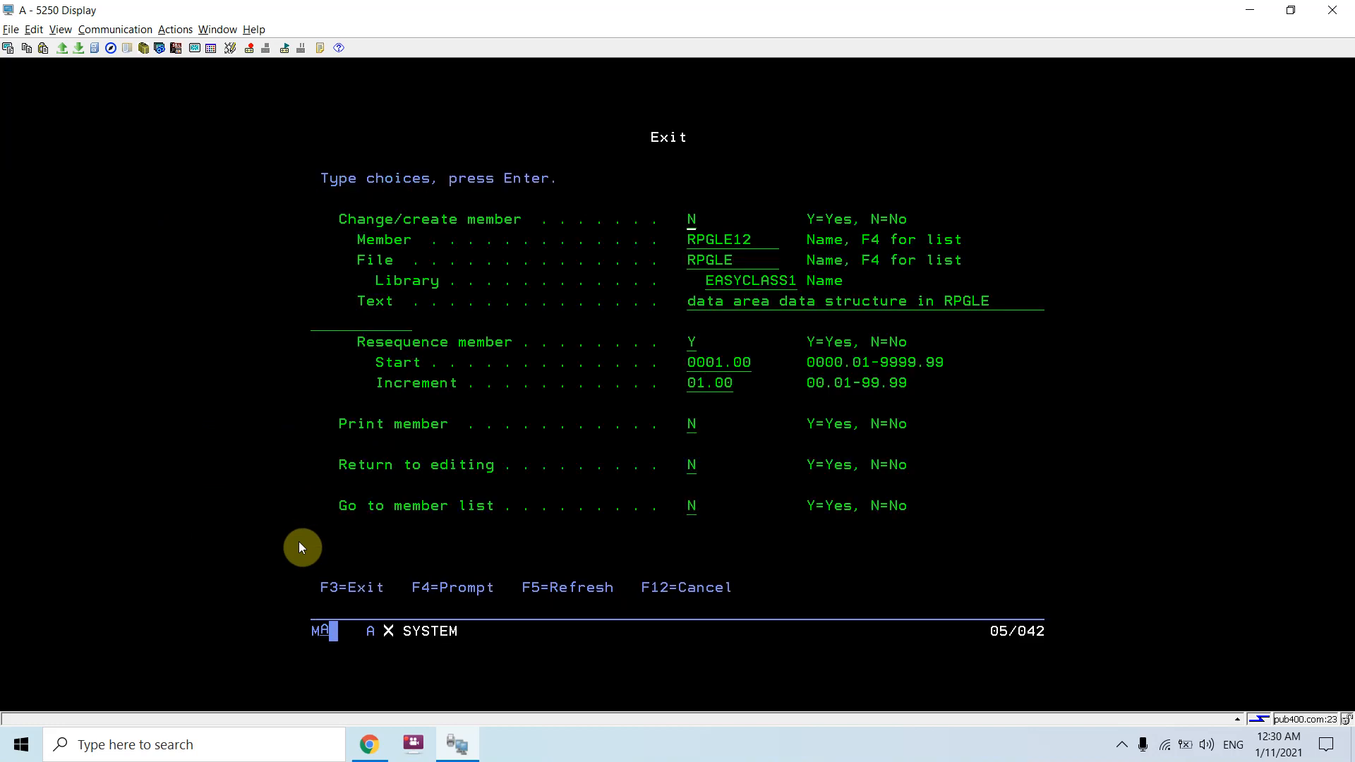
{"action": "key", "text": "Enter"}
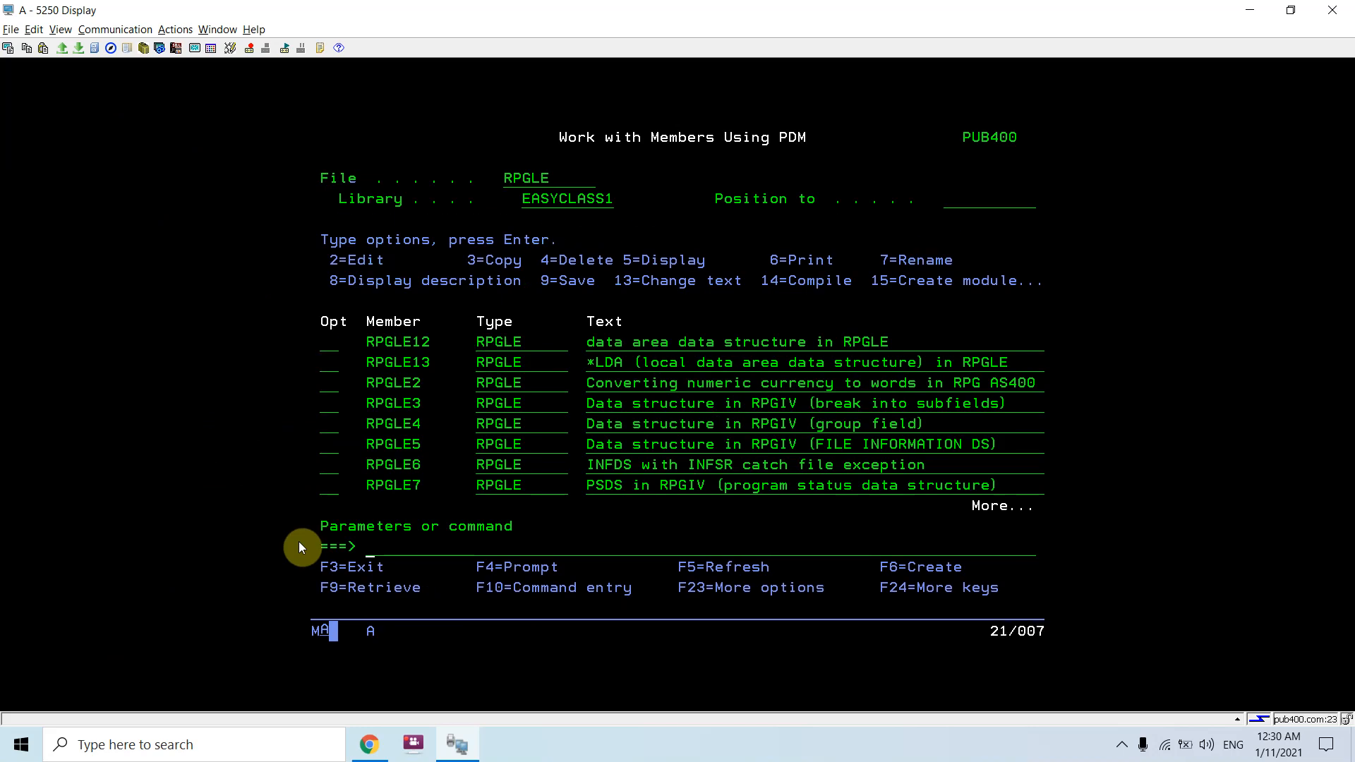
{"action": "type", "text": "c"}
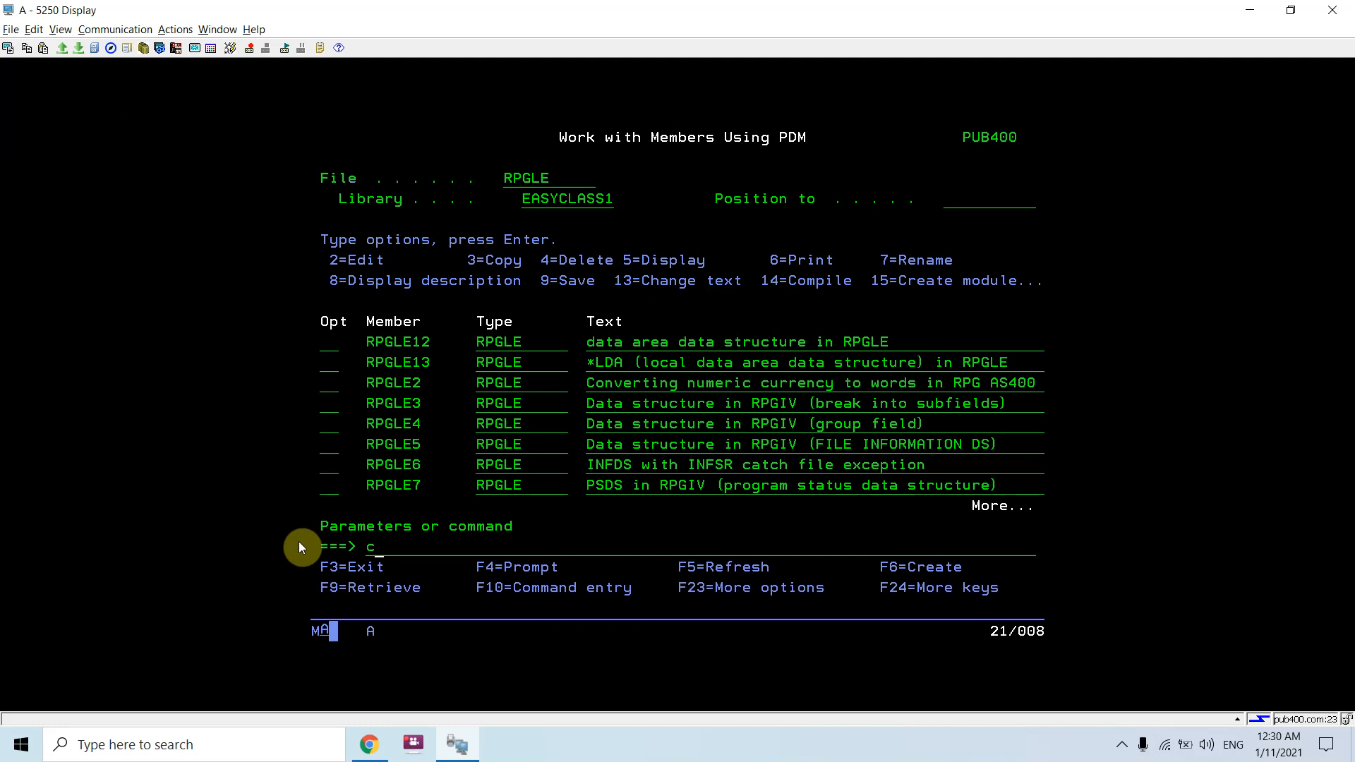
{"action": "type", "text": "rtda"}
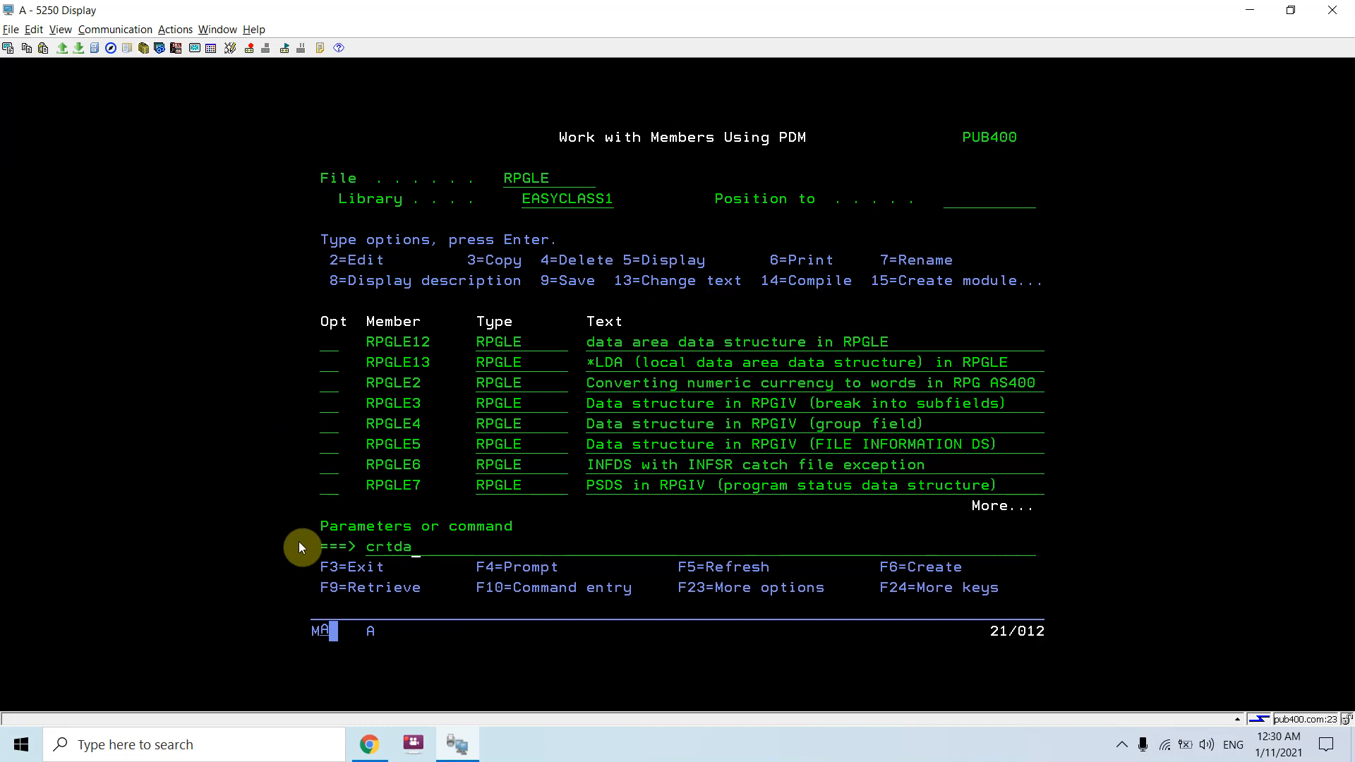
{"action": "type", "text": "taar"}
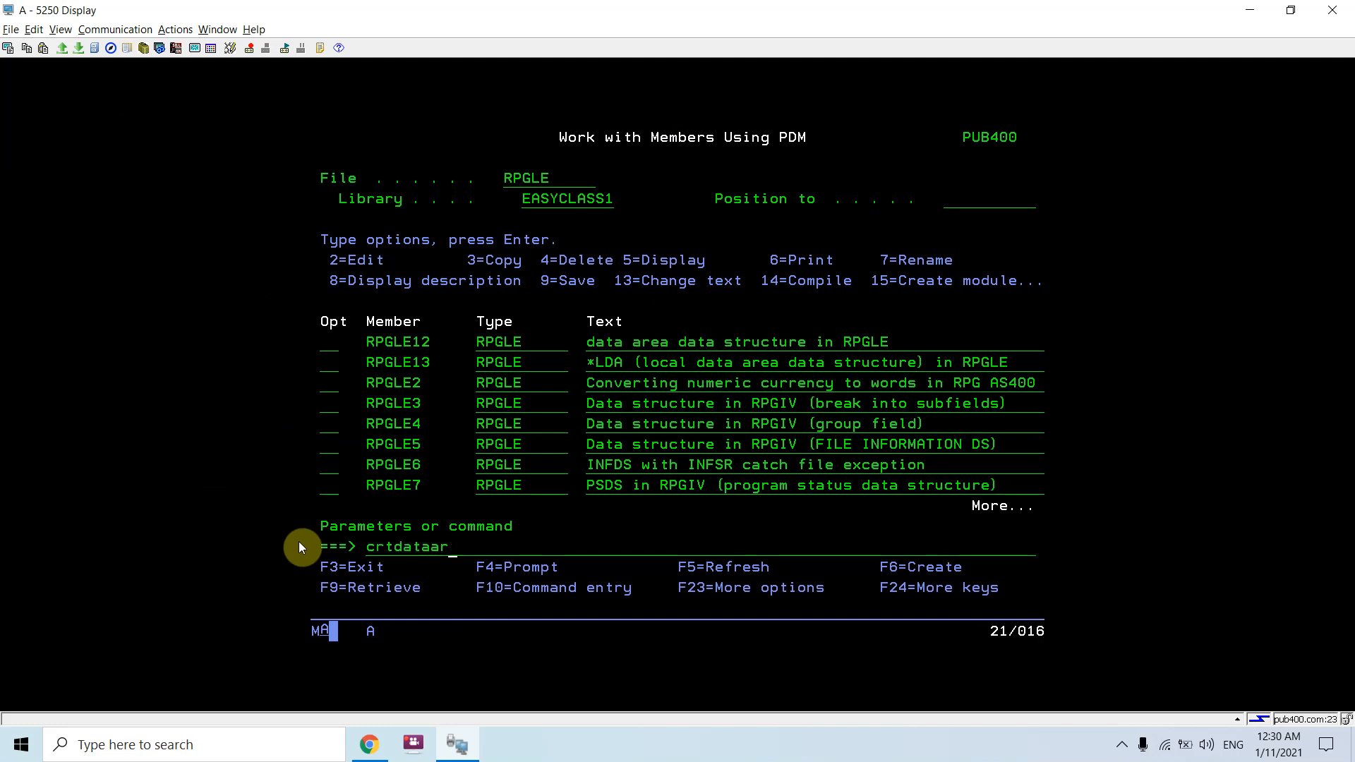
{"action": "key", "text": "Backspace"}
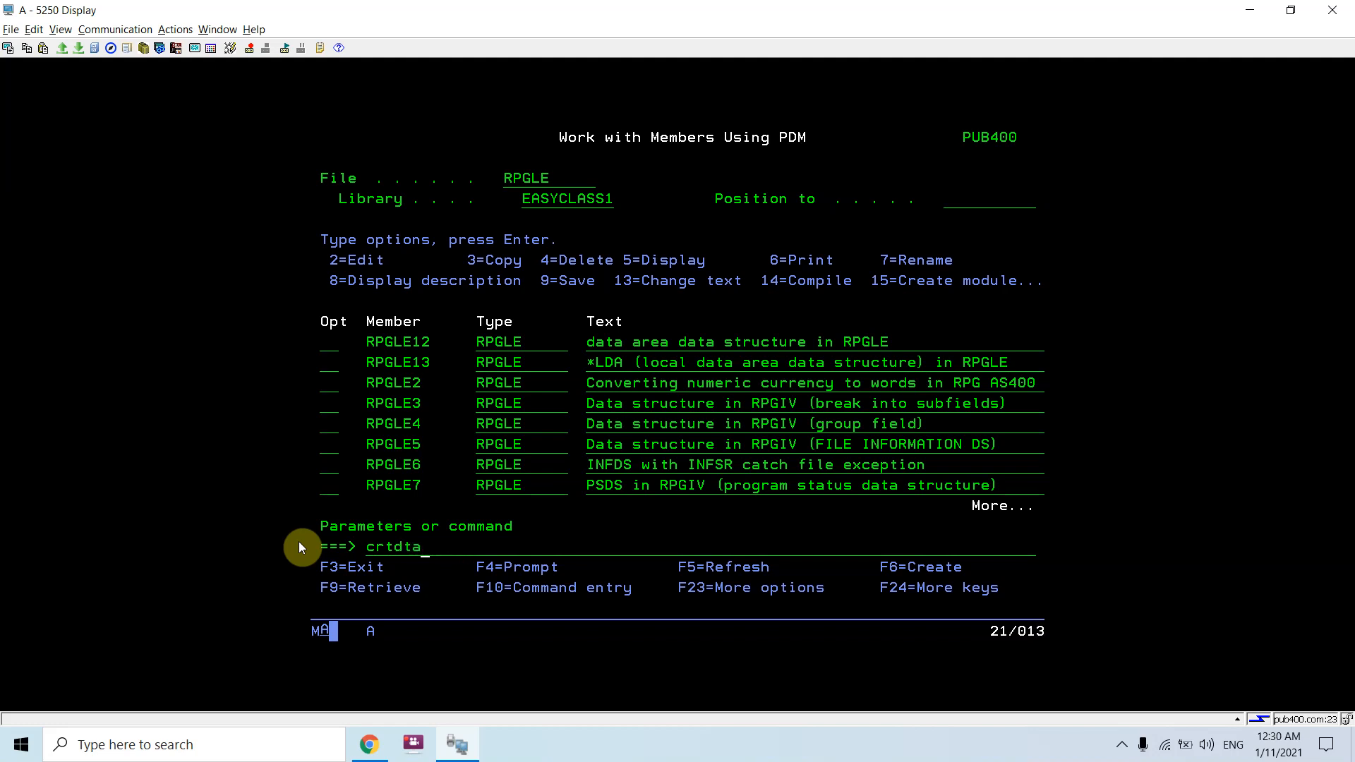
- Create data area DATAAREA1 as *CHAR length 20 with value 'HELLO WORLD'
{"action": "type", "text": "ara"}
{"action": "type", "text": "d"}
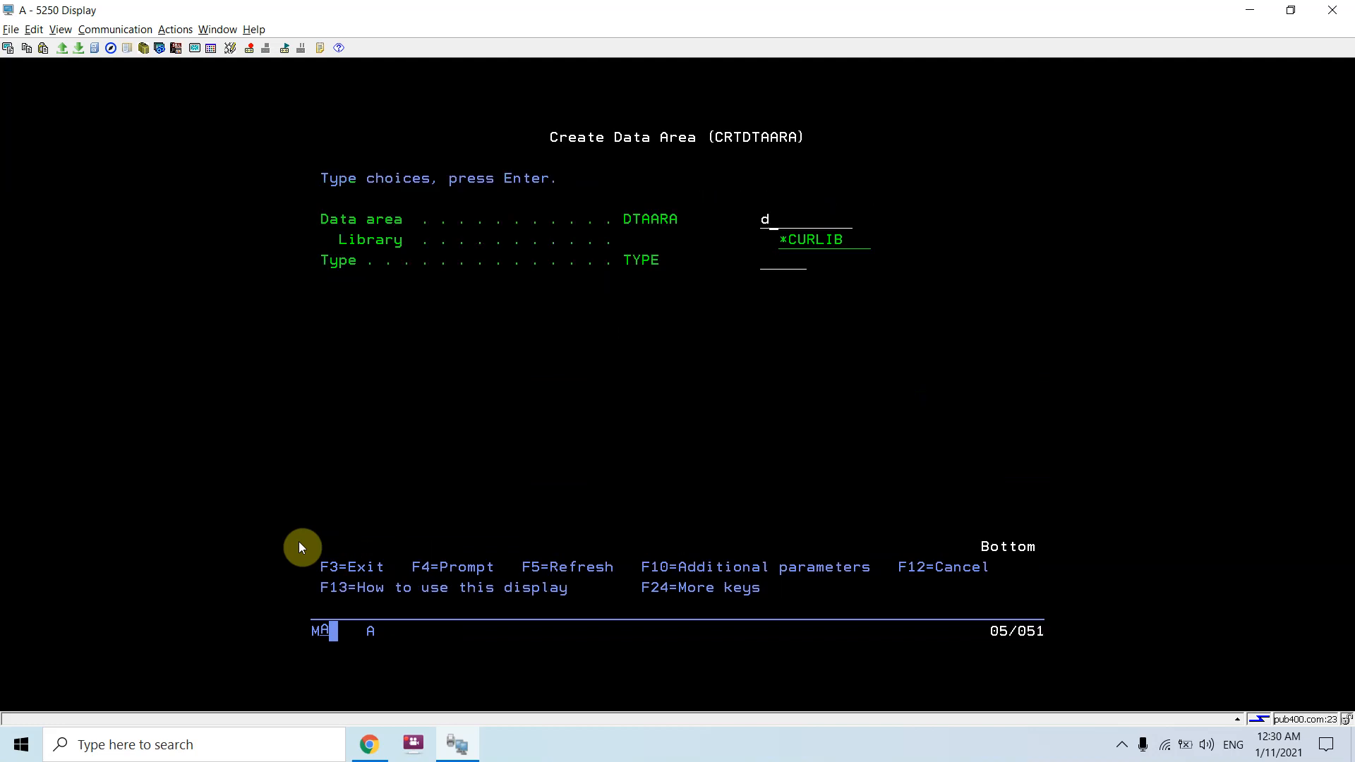
{"action": "type", "text": "ataarea1"}
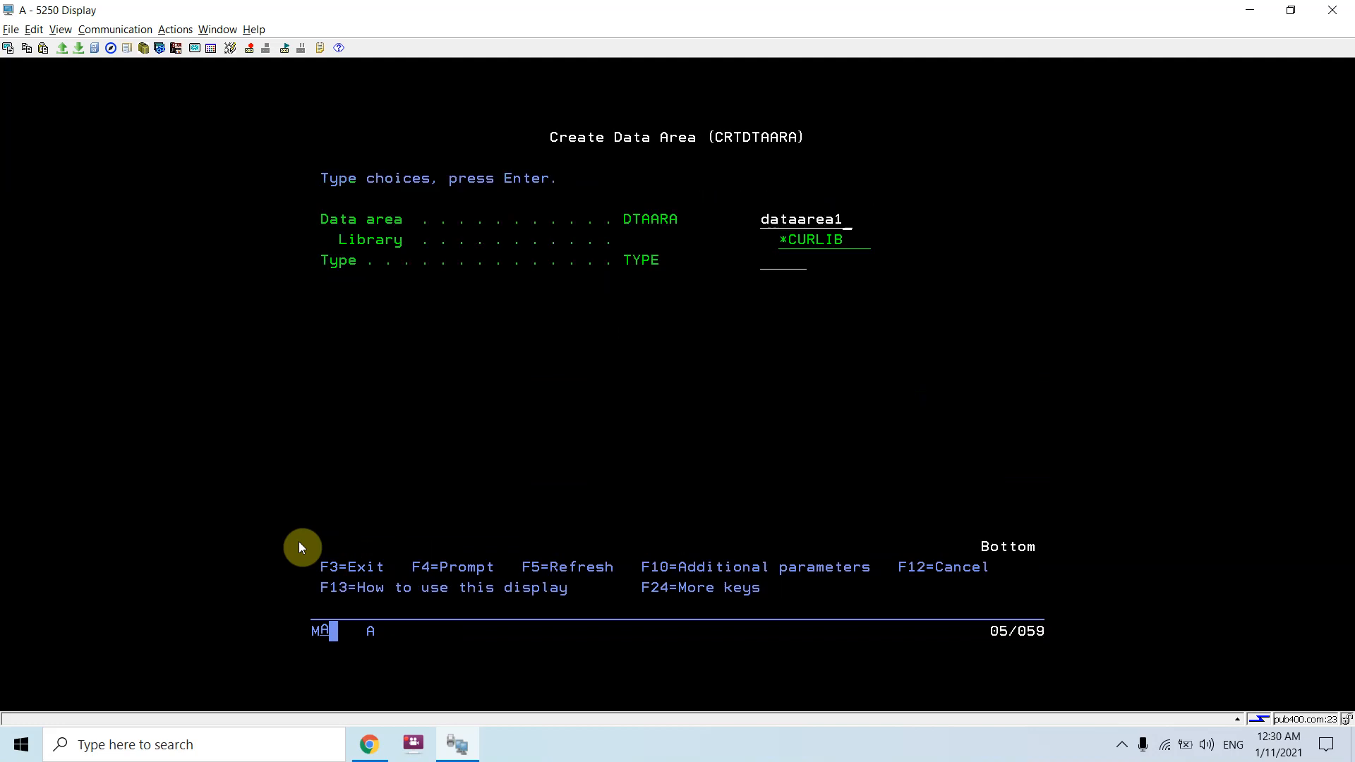
{"action": "type", "text": "*CHAR"}
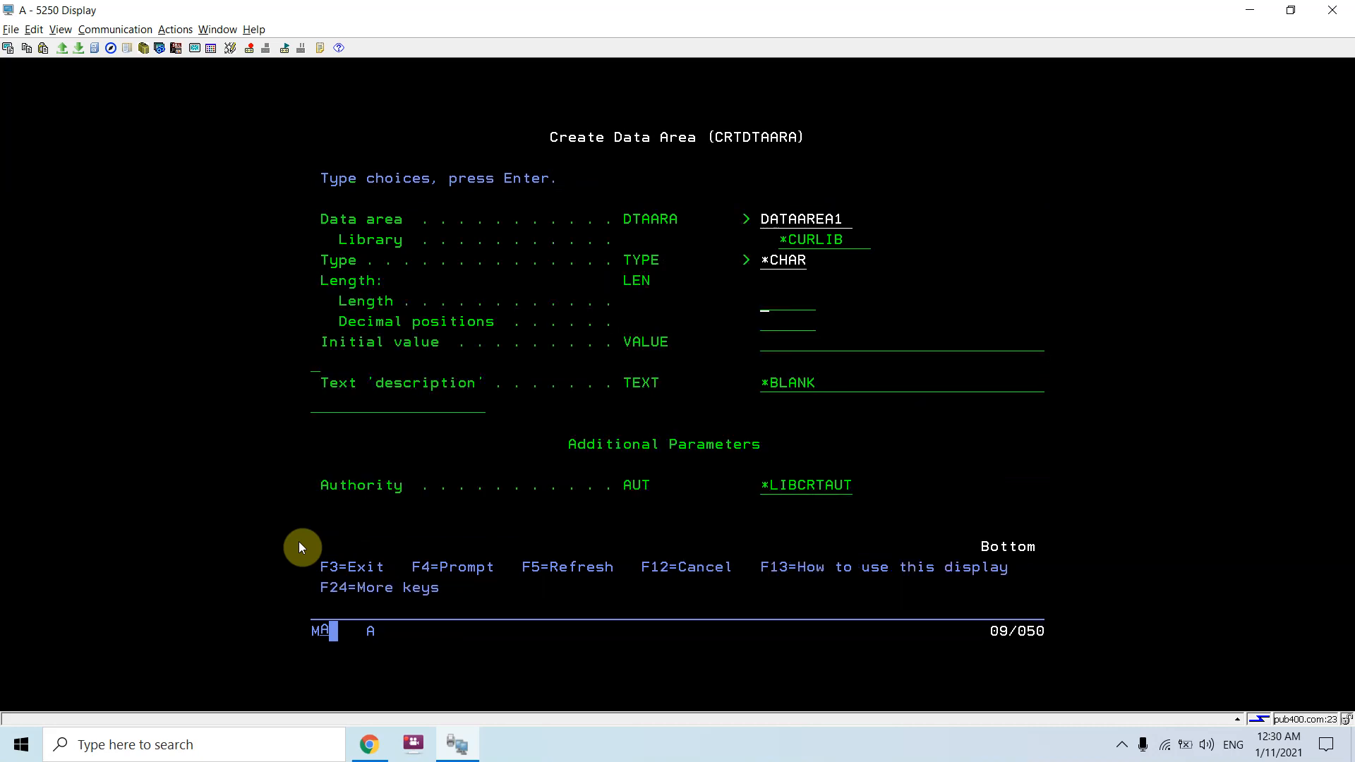
{"action": "type", "text": "20"}
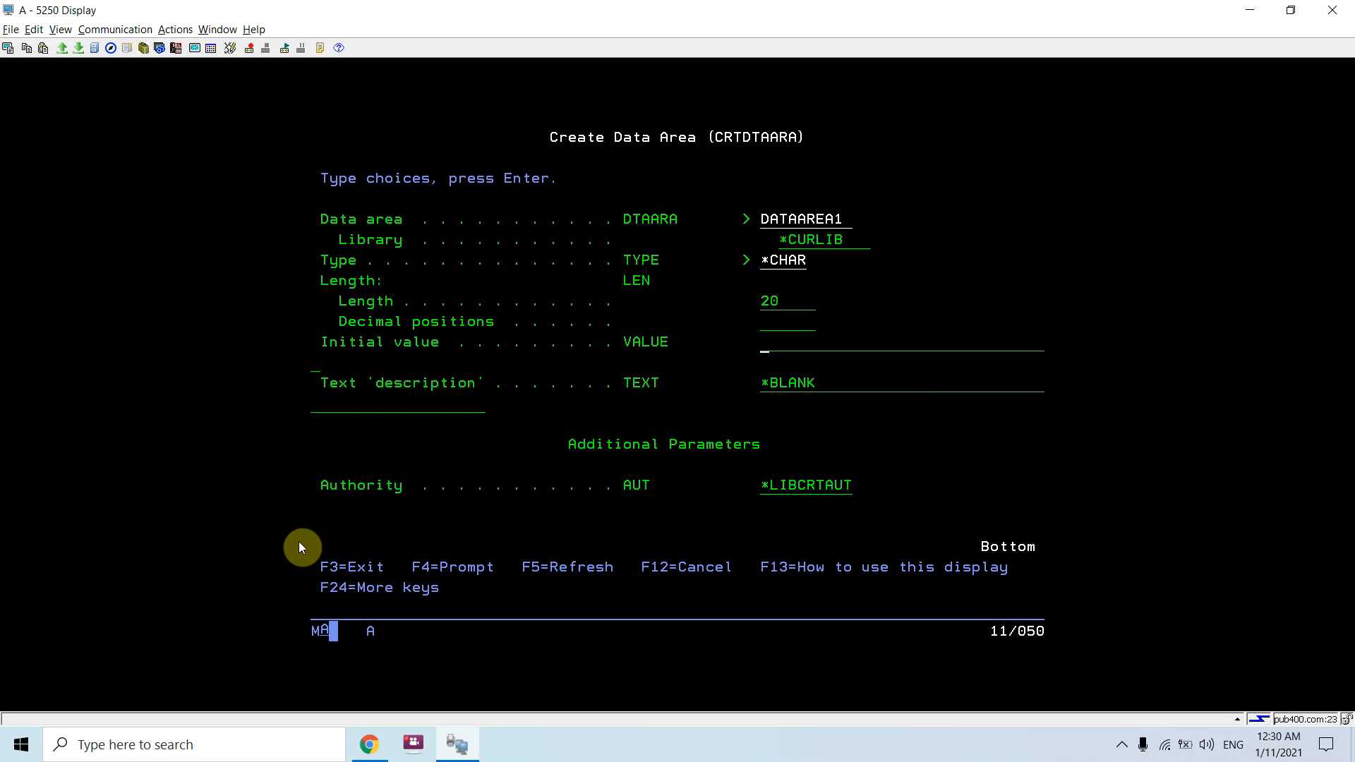
{"action": "type", "text": "'HELL"}
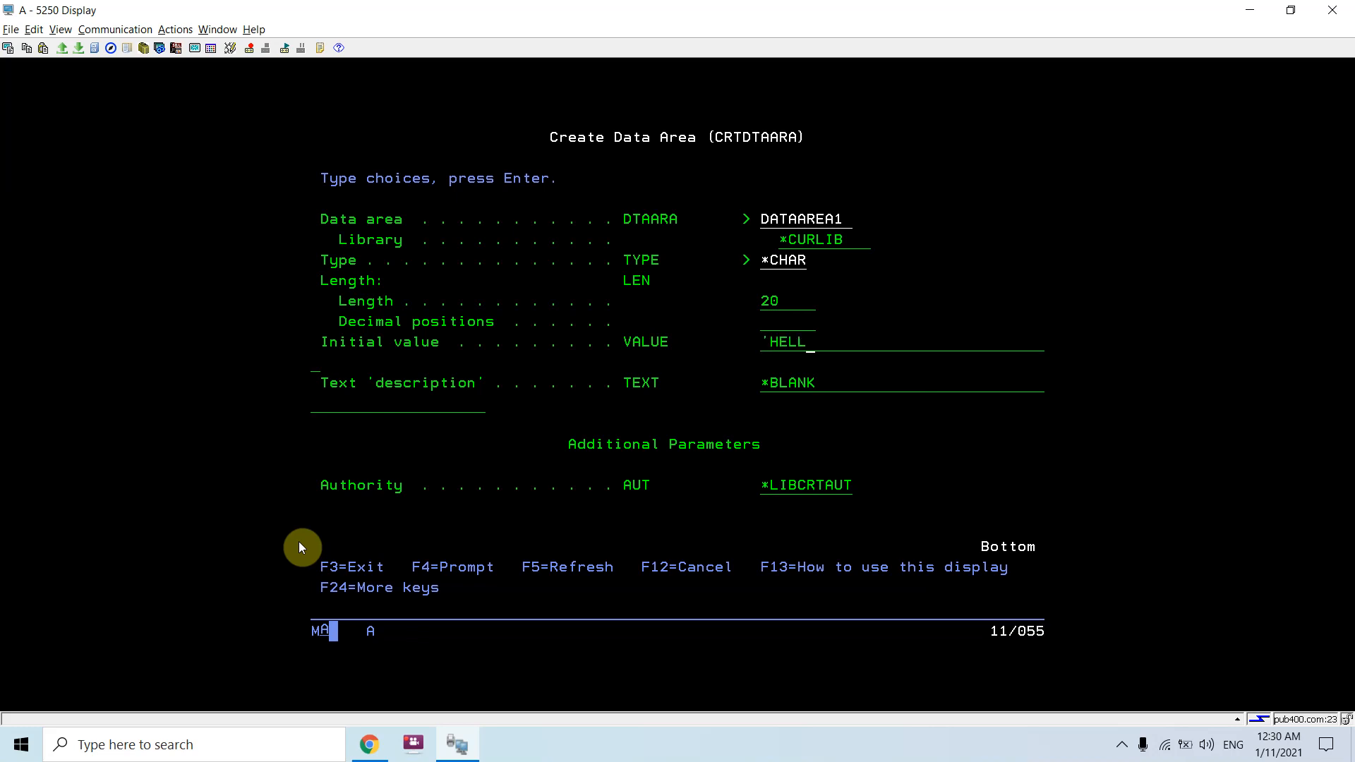
{"action": "type", "text": "O"}
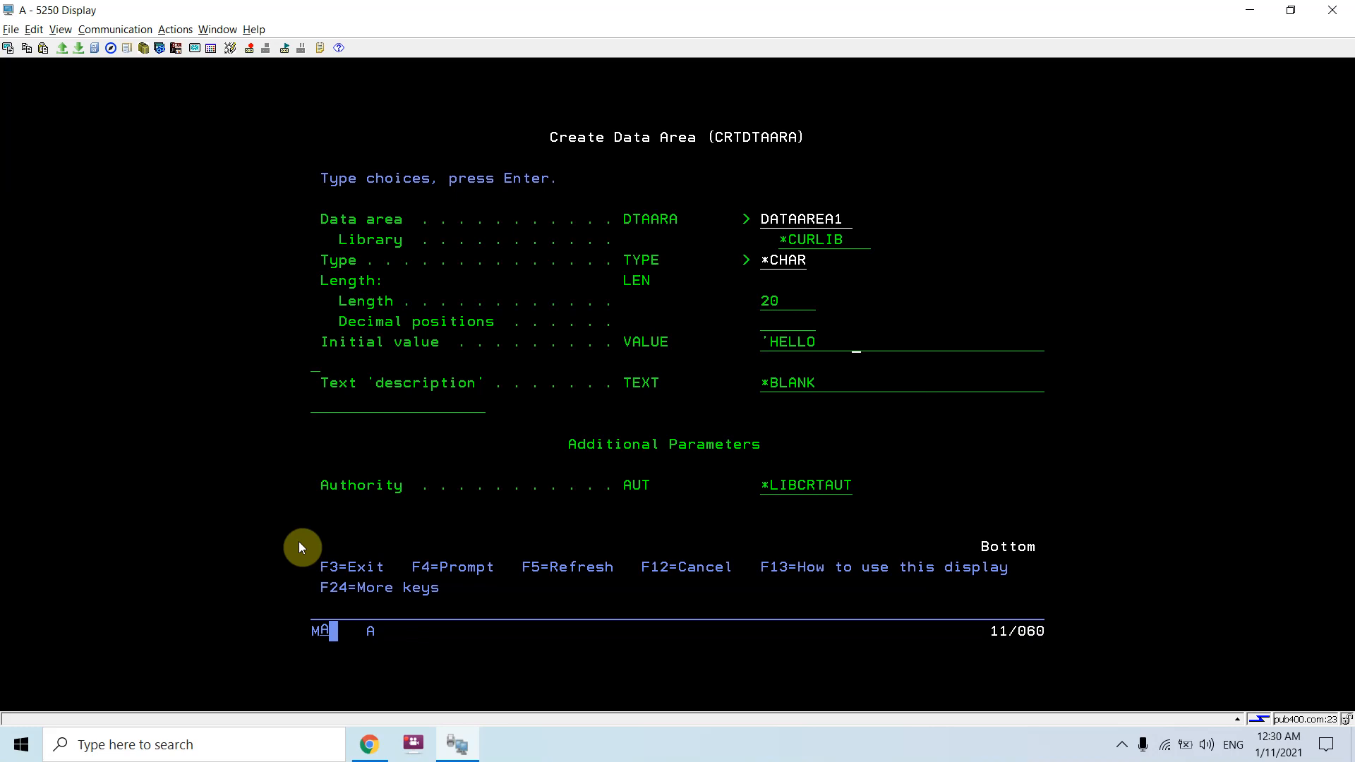
{"action": "type", "text": "WORL"}
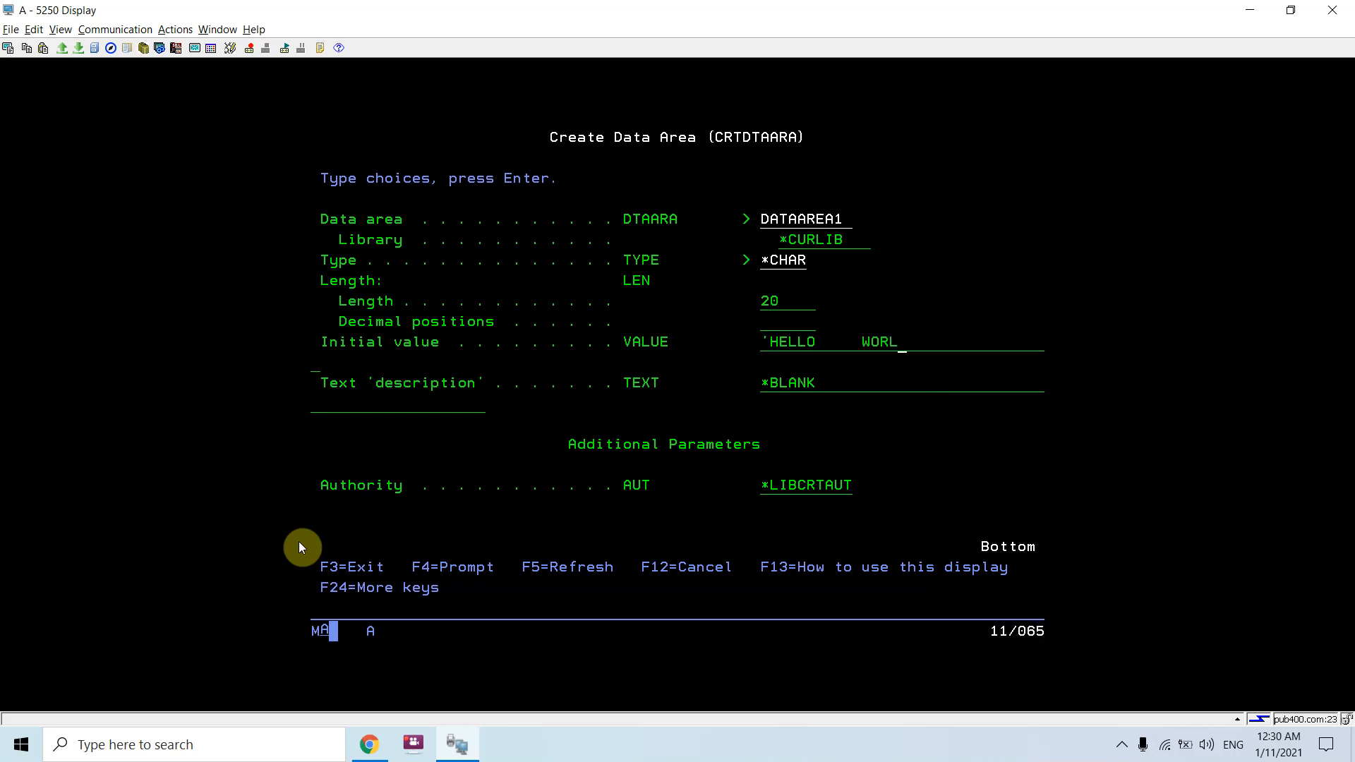
{"action": "key", "text": "Enter"}
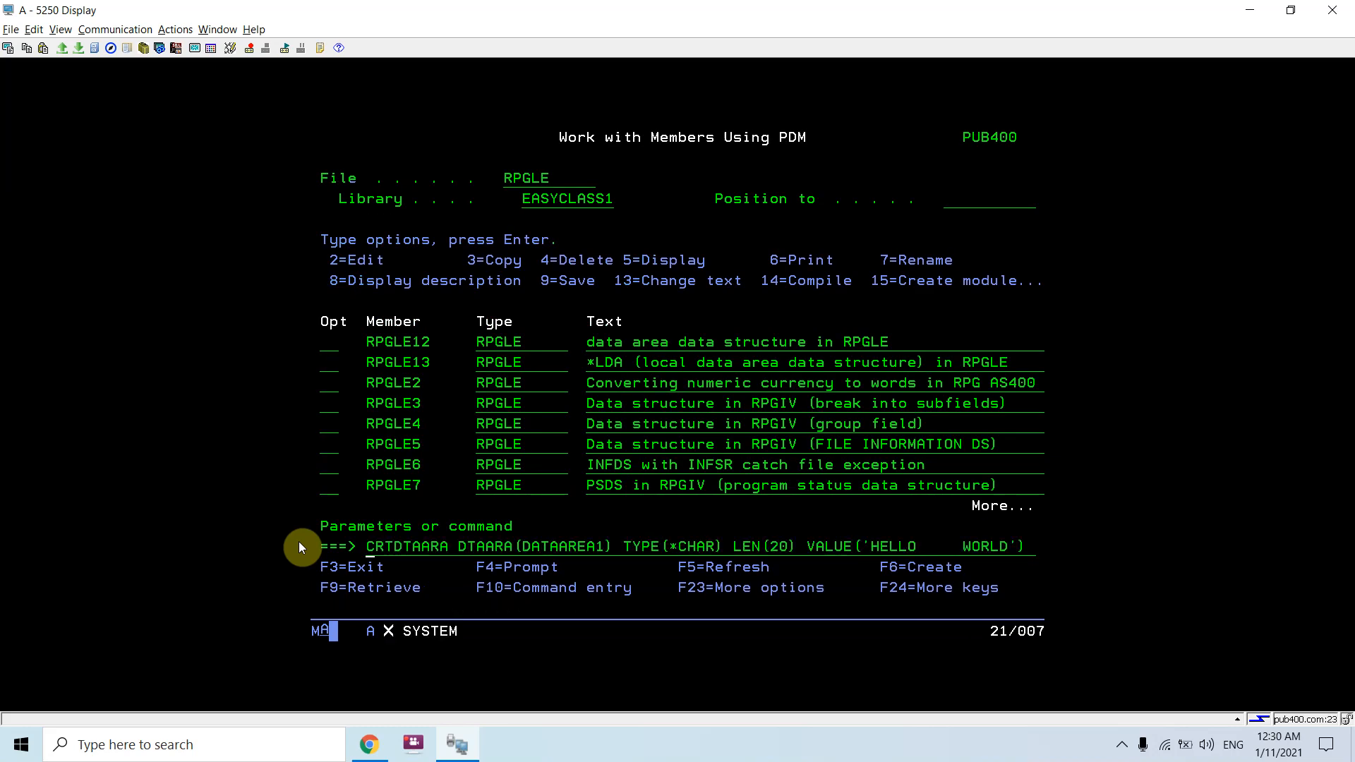
{"action": "type", "text": "dspdtd dataarea1"}
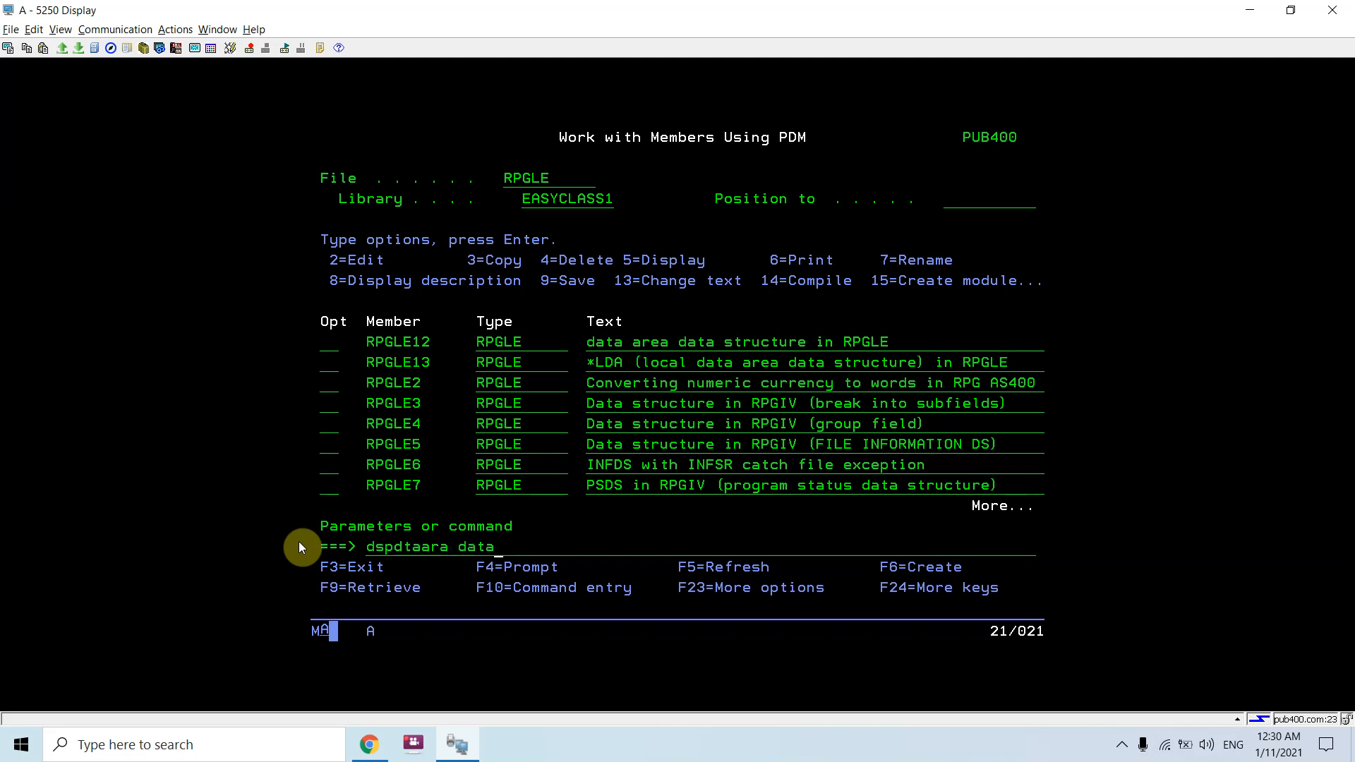
{"action": "key", "text": "Enter"}
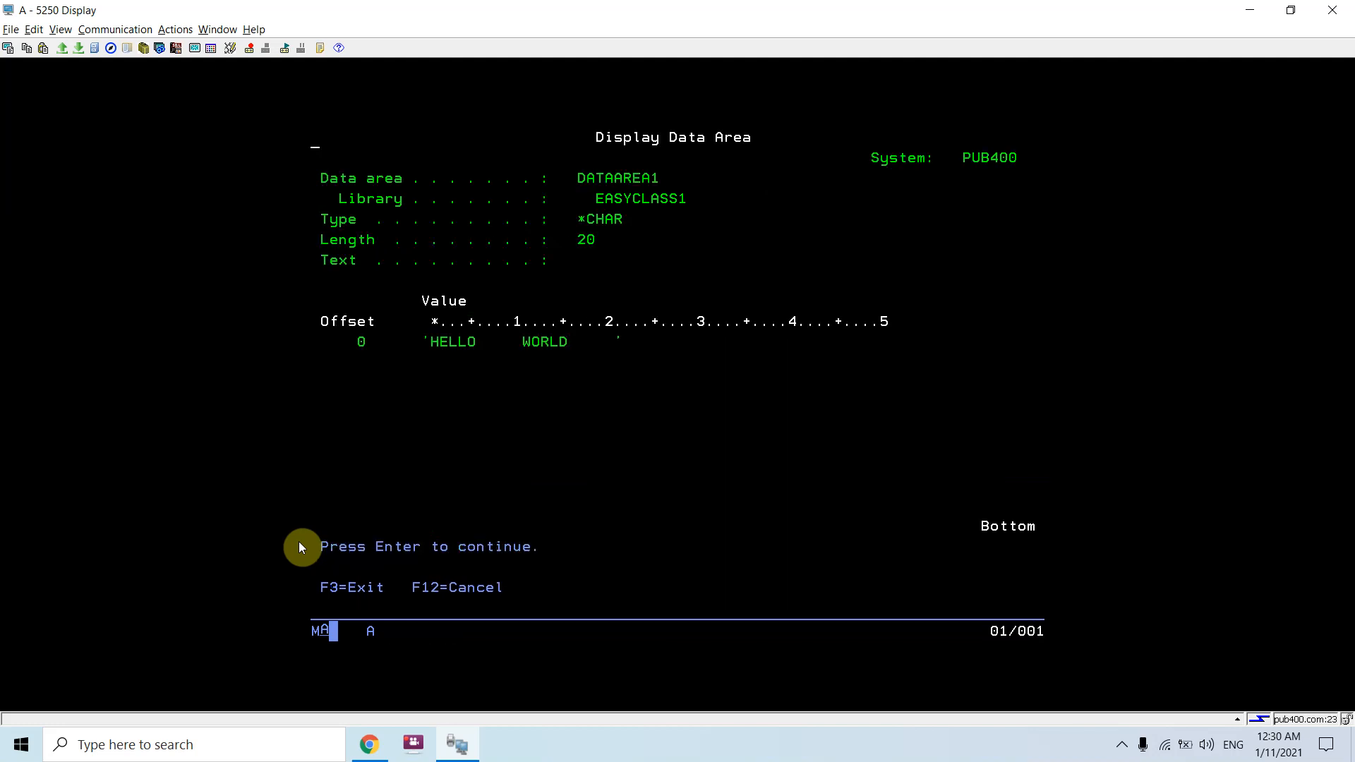
{"action": "key", "text": "Enter"}
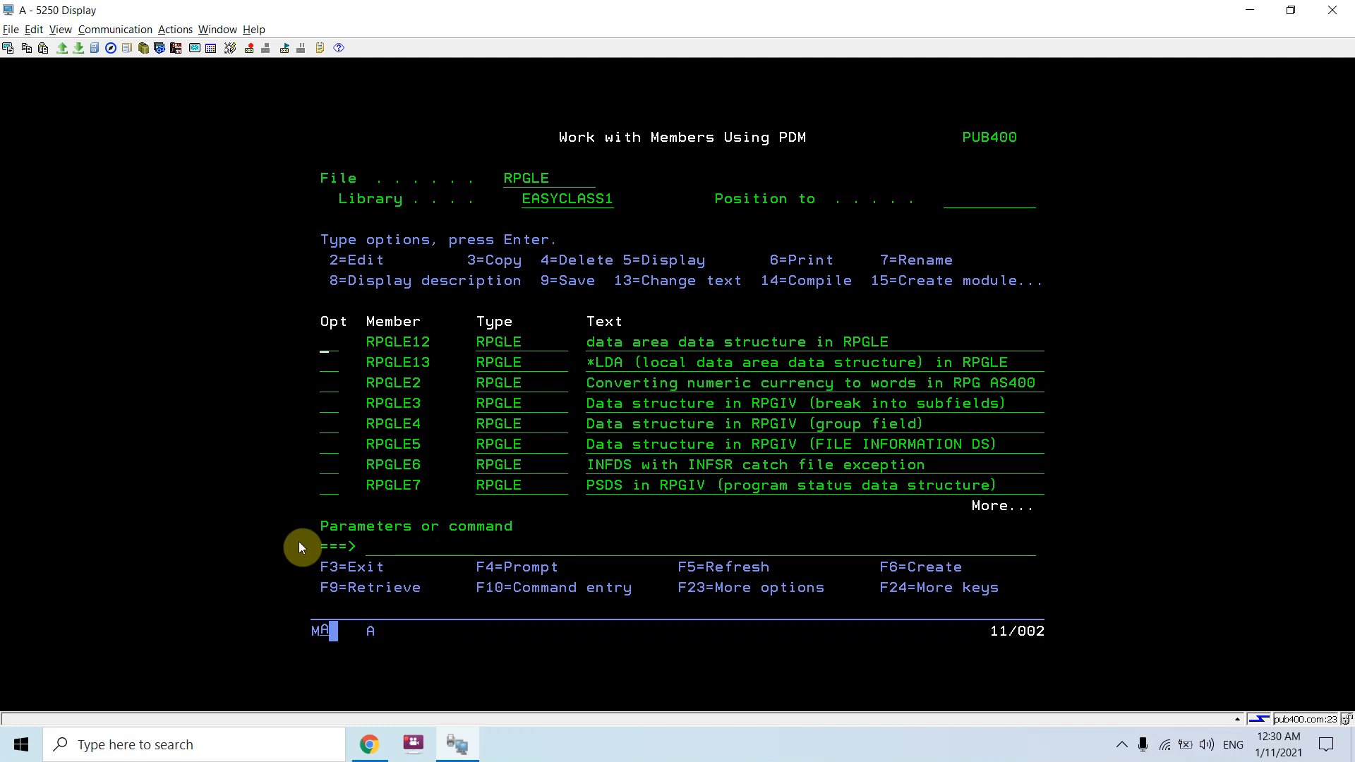
- Compile RPGLE12 with CRTBNDRPG into EASYCLASS1 using DBGVIEW *SOURCE
{"action": "key", "text": "Enter"}
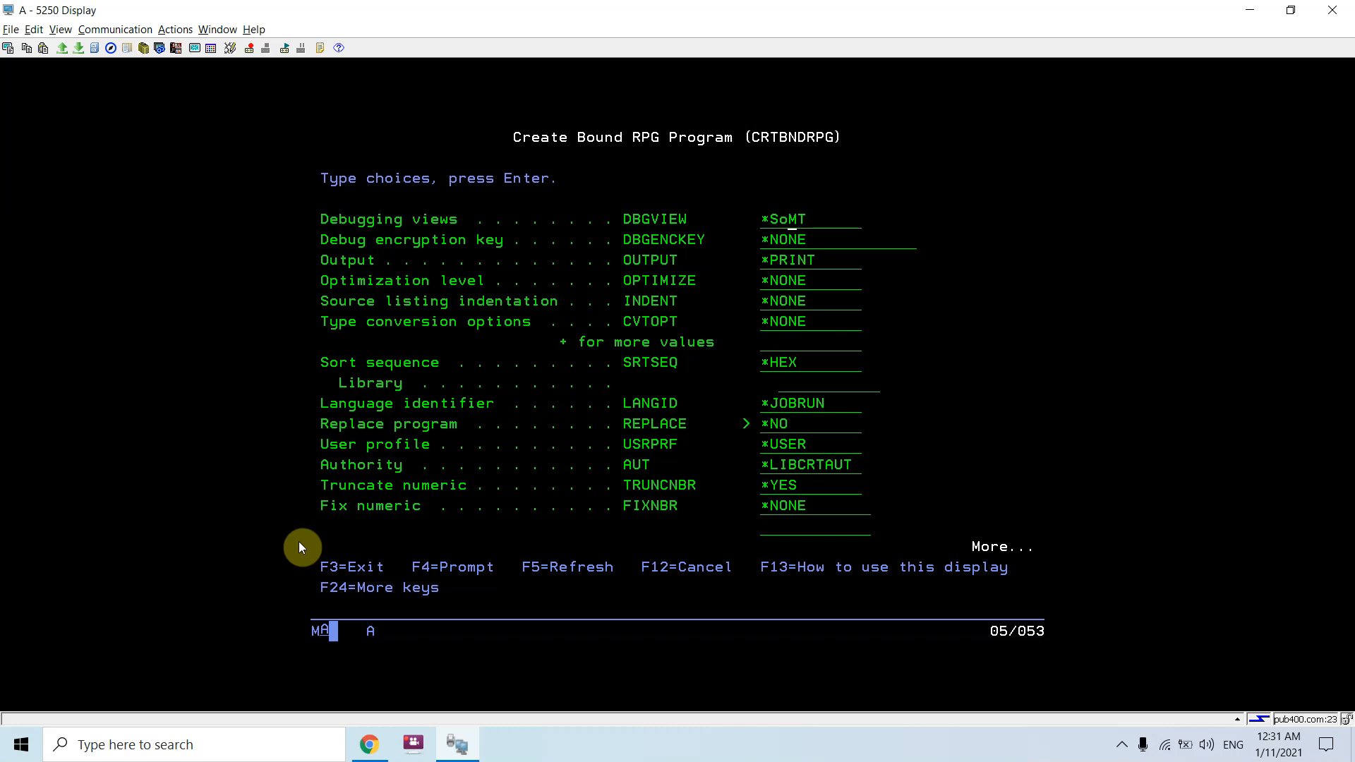
{"action": "key", "text": "Enter"}
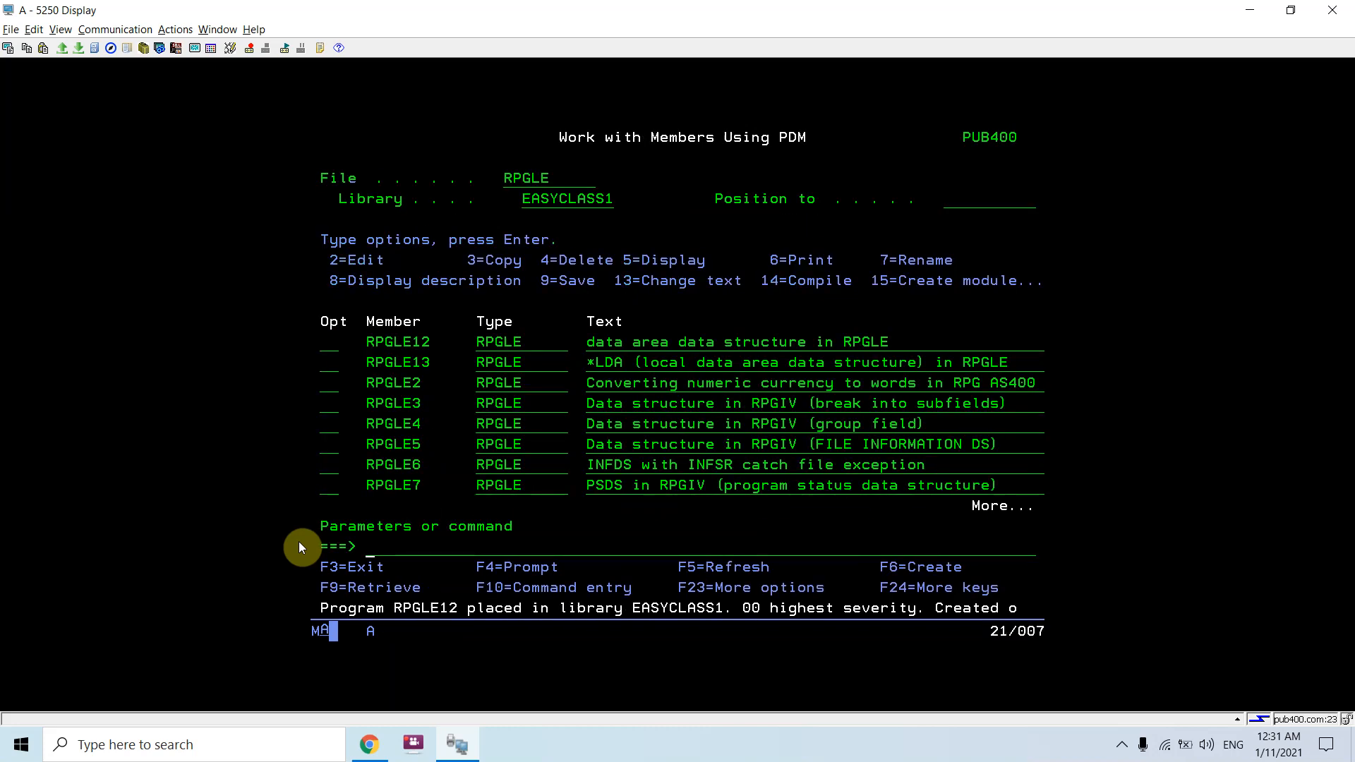
{"action": "type", "text": "enddbg"}
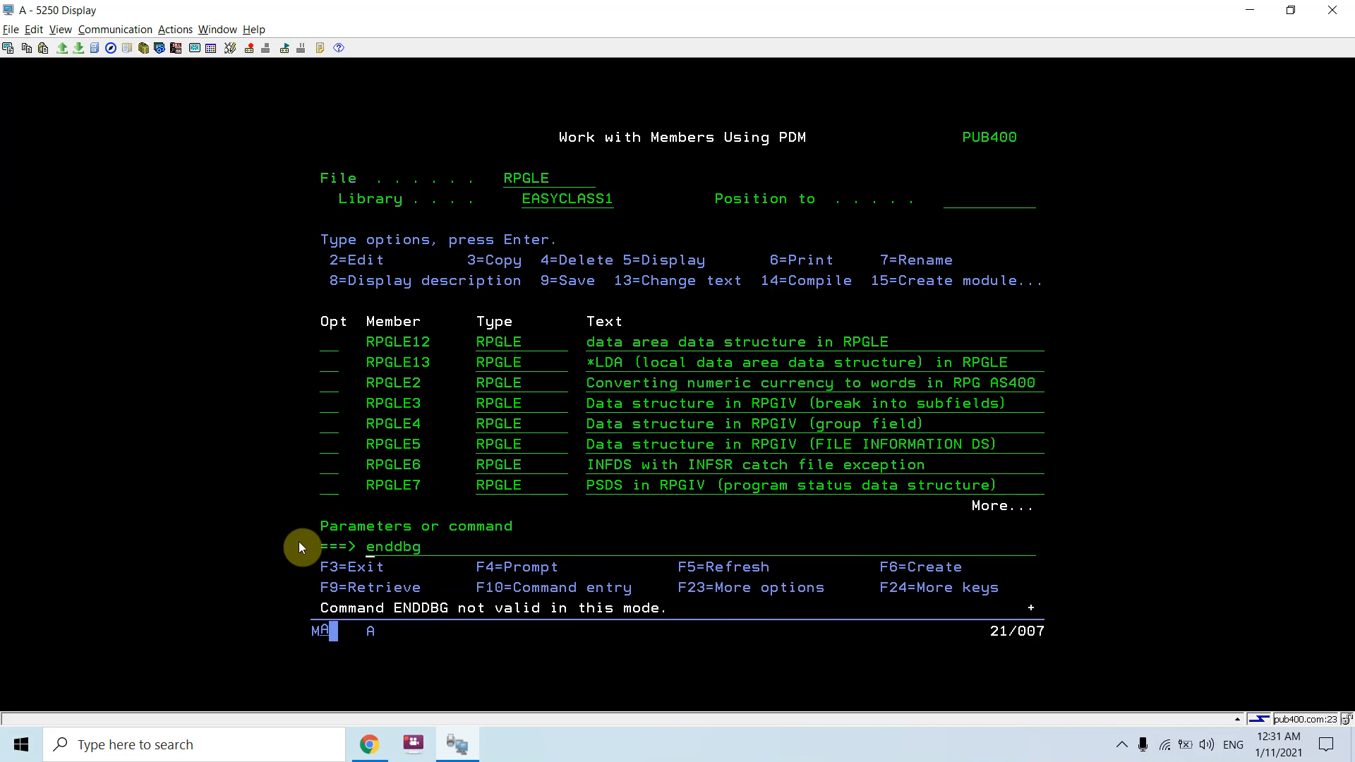
{"action": "type", "text": "strdbg"}
{"action": "type", "text": "rpgl1"}
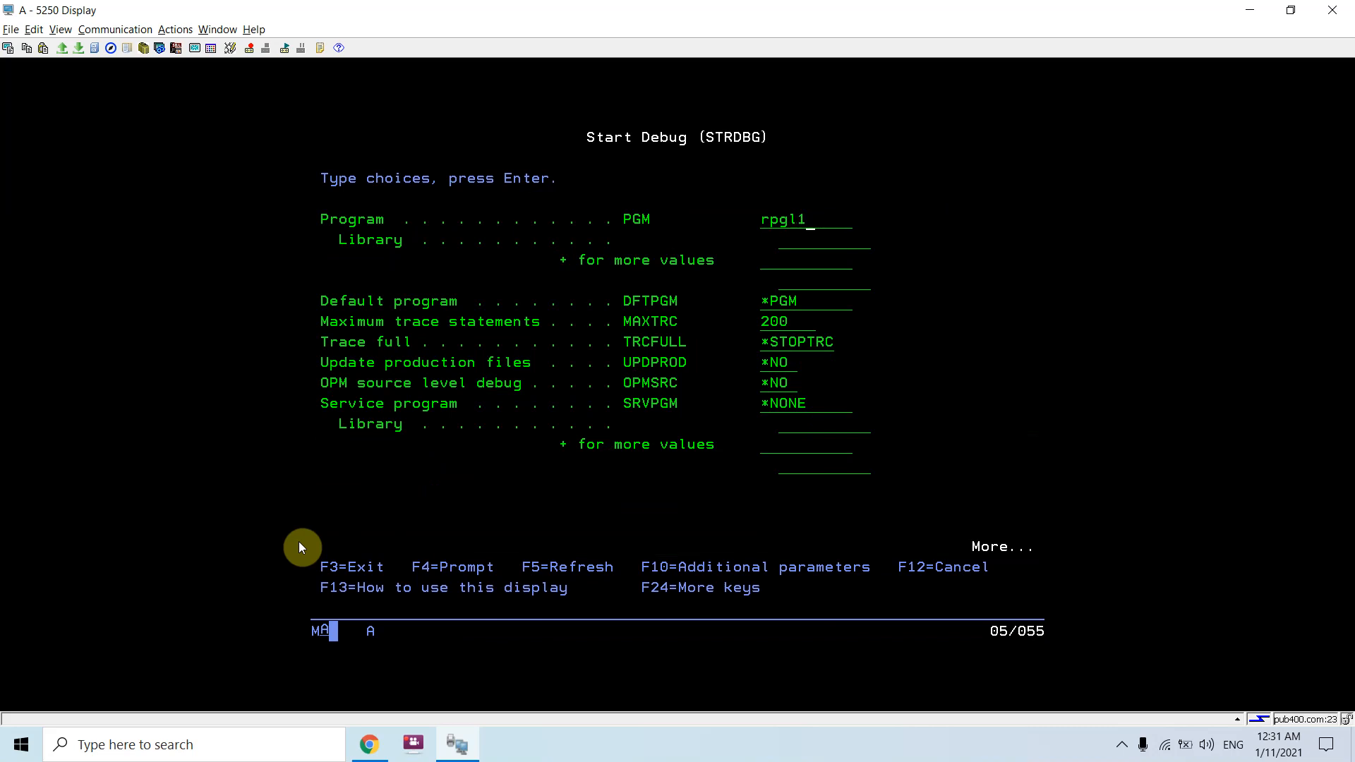
- Start debugging program RPGLE12 with UPDPROD and OPMSRC both set to *YES
{"action": "type", "text": "2"}
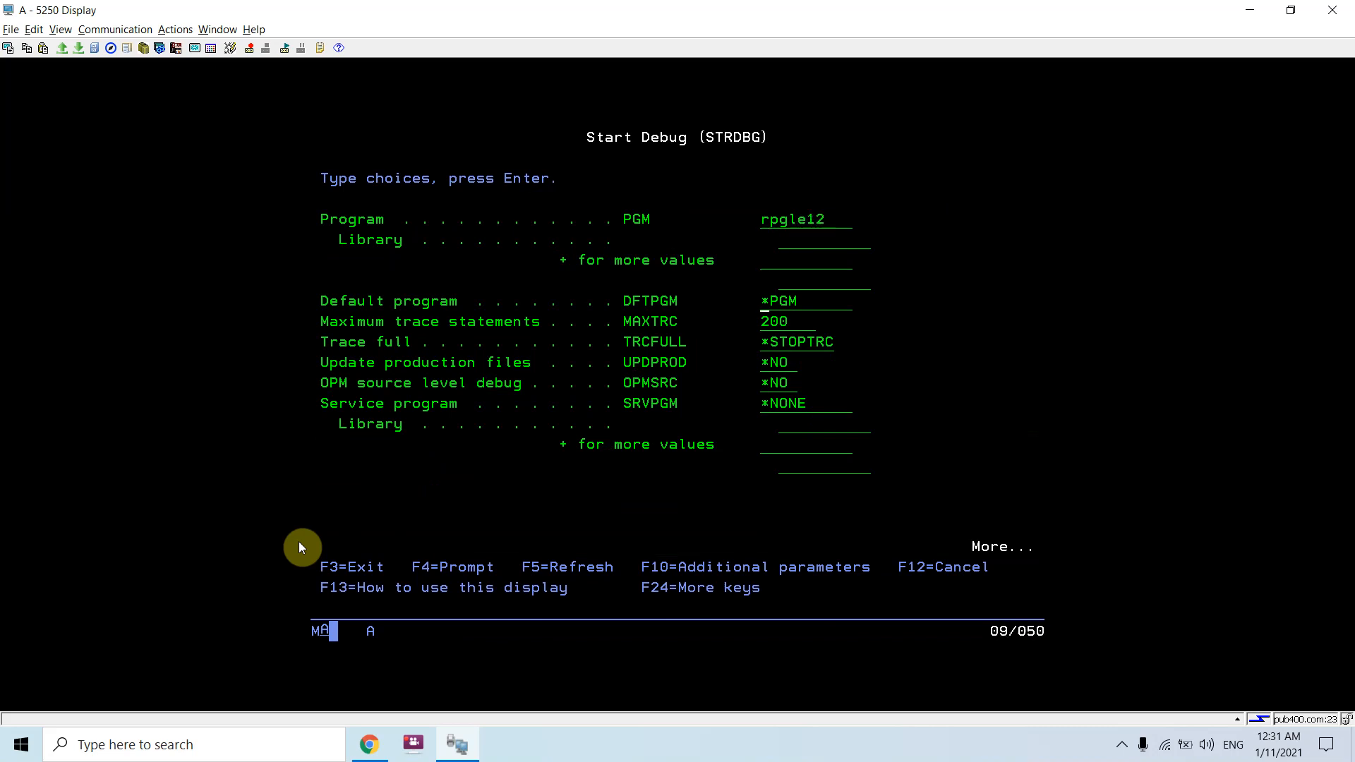
{"action": "type", "text": "*yes"}
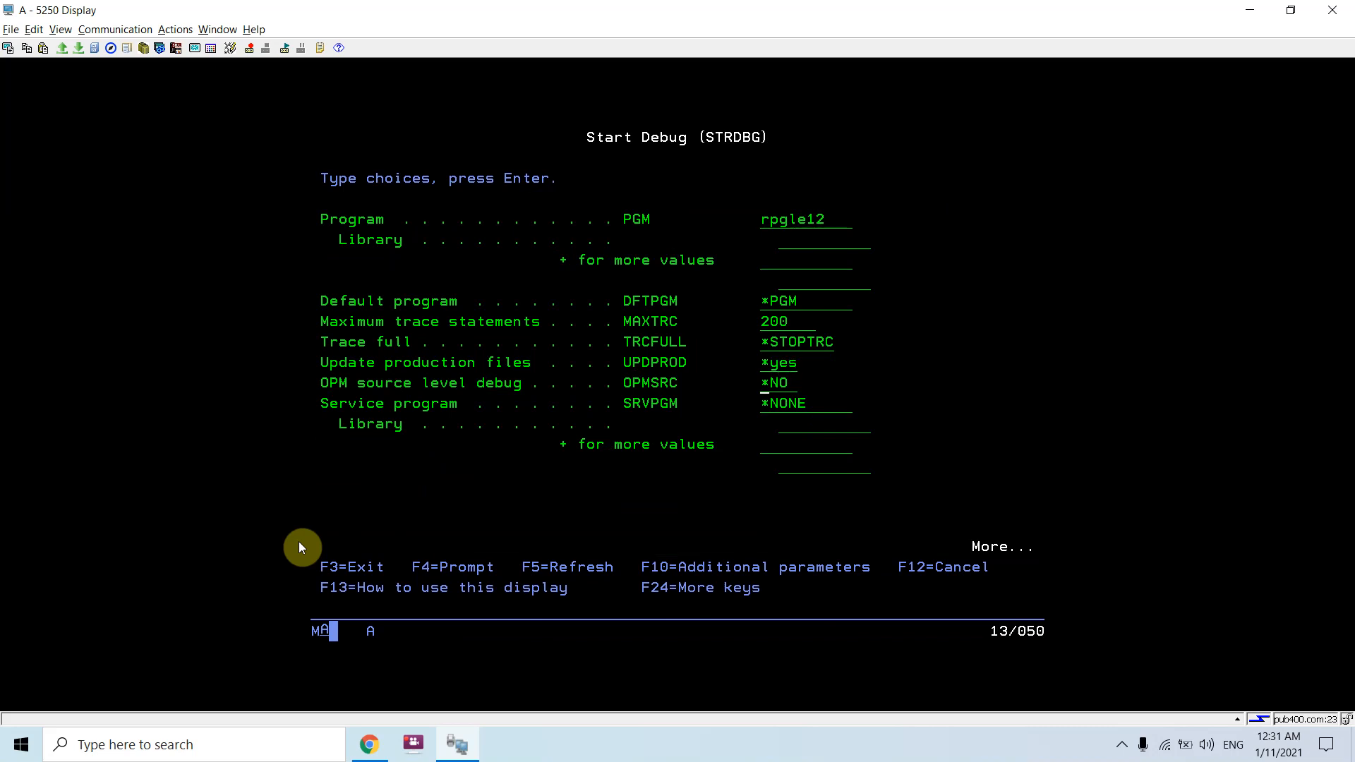
{"action": "type", "text": "*yes"}
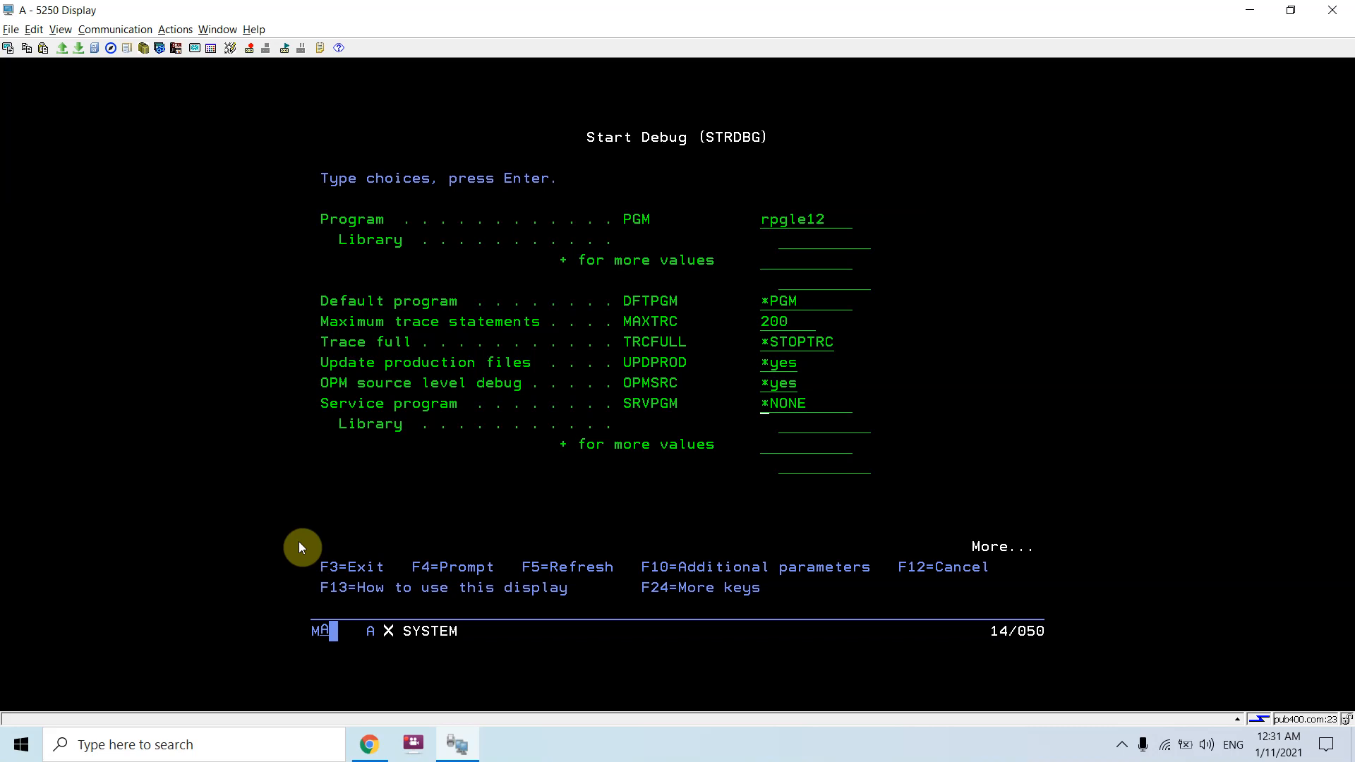
{"action": "key", "text": "Enter"}
{"action": "type", "text": "call r"}
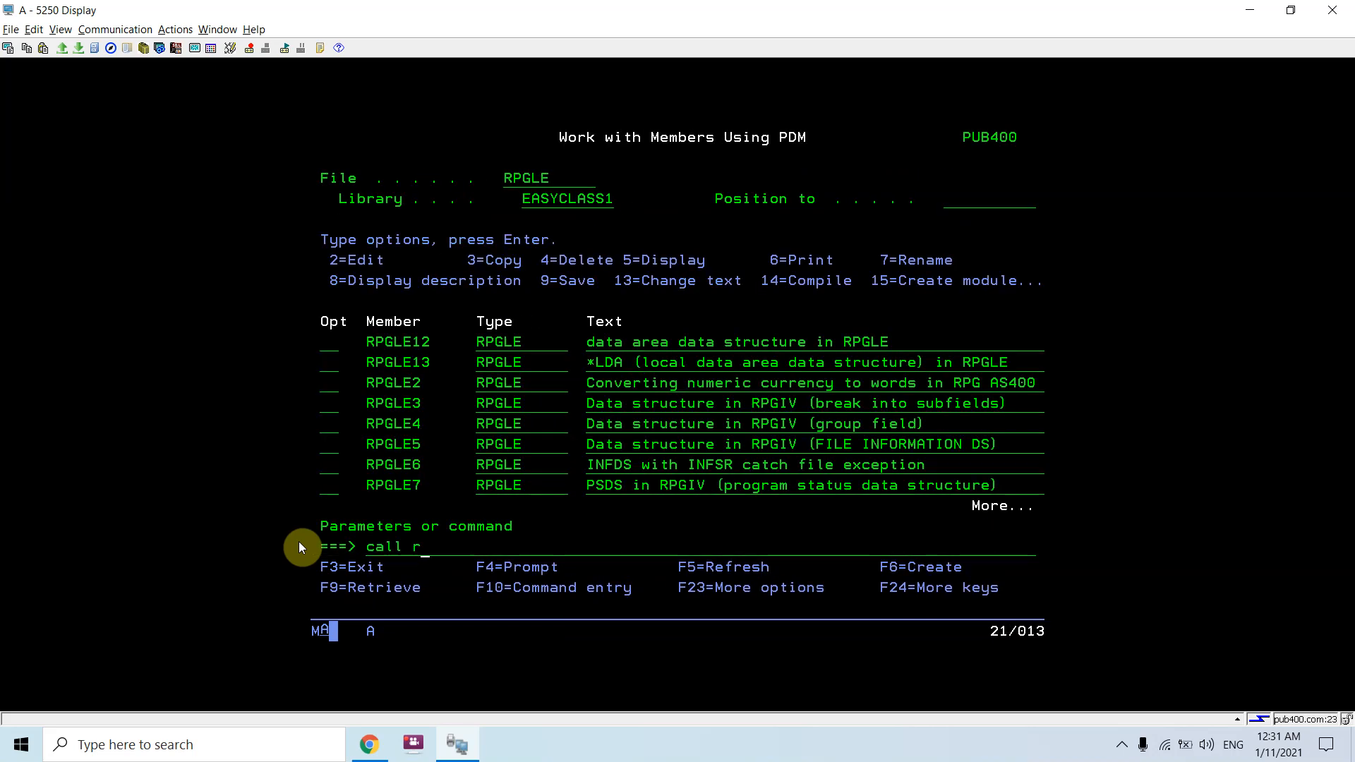
- Call RPGLE12, step past the IN ds1 read, and see sbfld2 evaluate to 'WORLD'
{"action": "type", "text": "pgle12"}
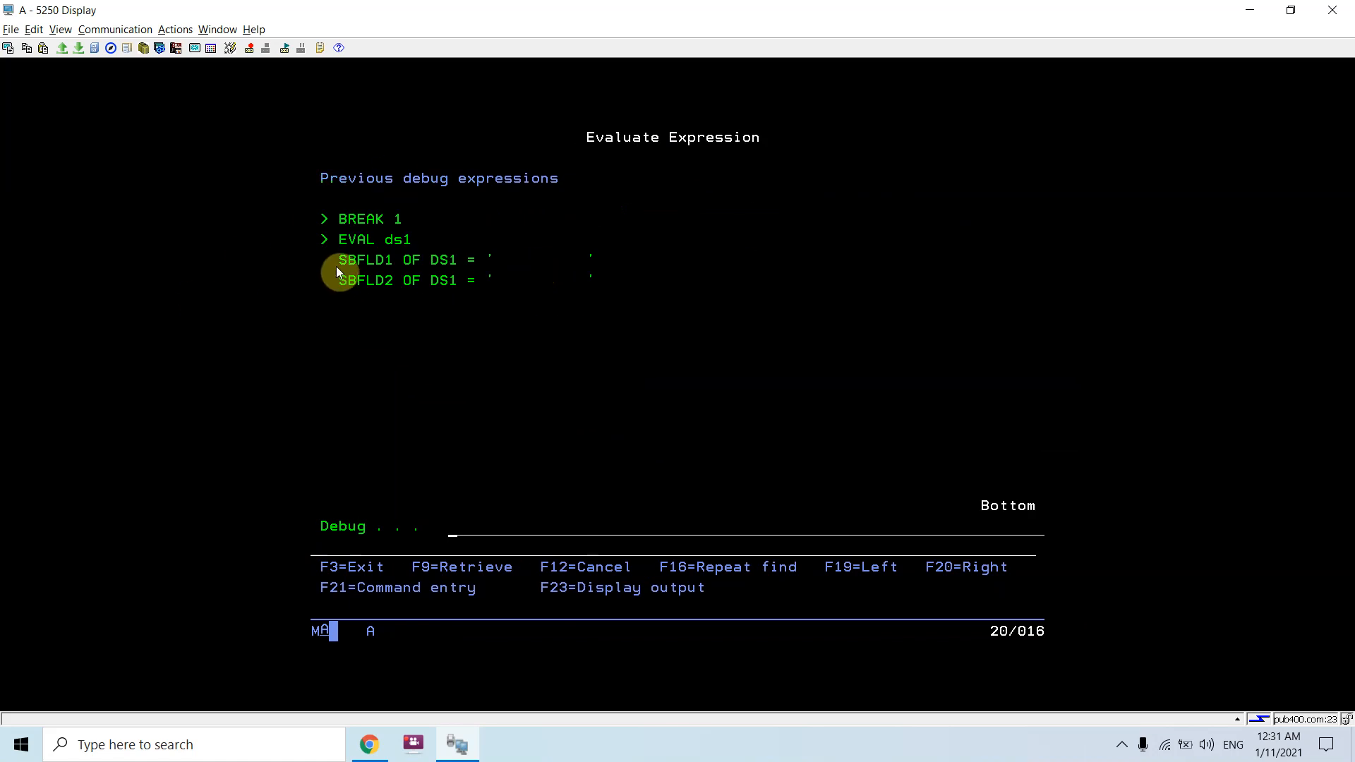
{"action": "mouse_move", "coordinate": [389, 517]}
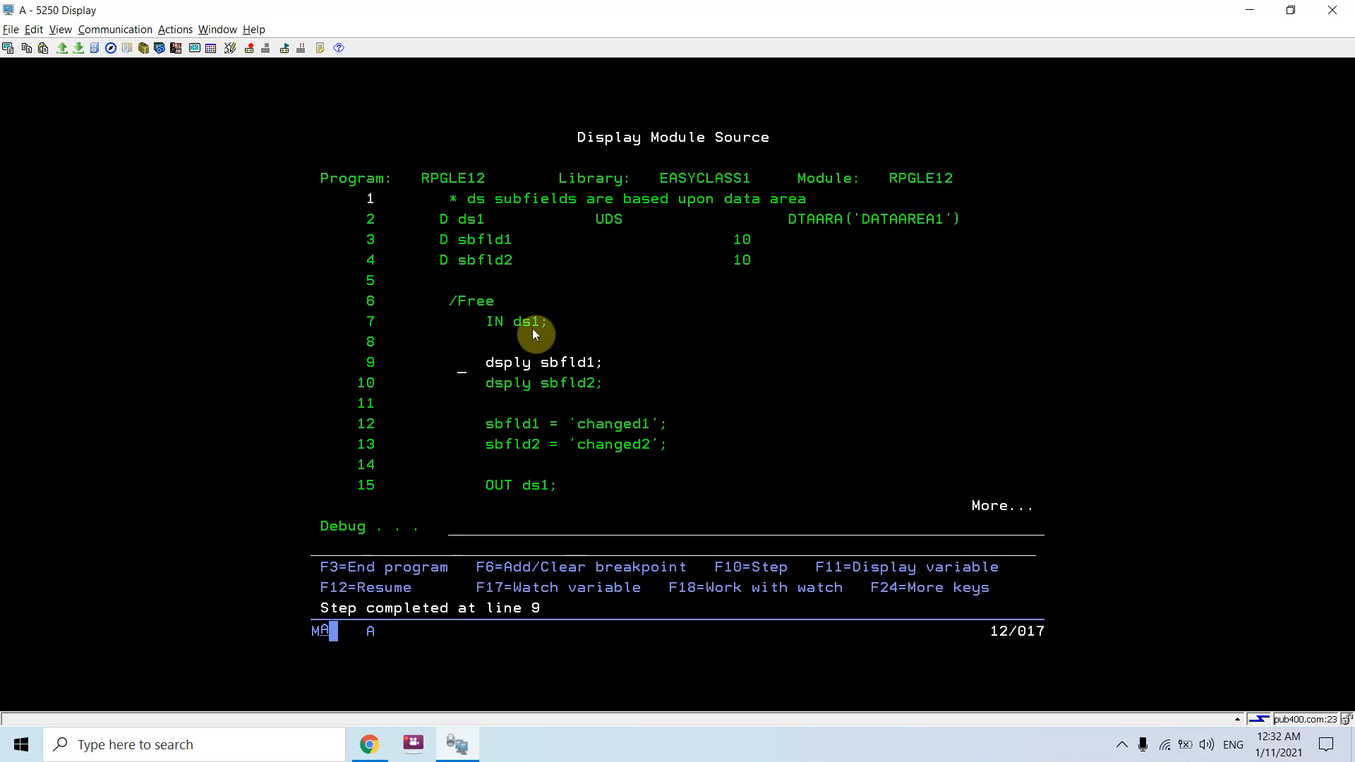
{"action": "mouse_move", "coordinate": [721, 253]}
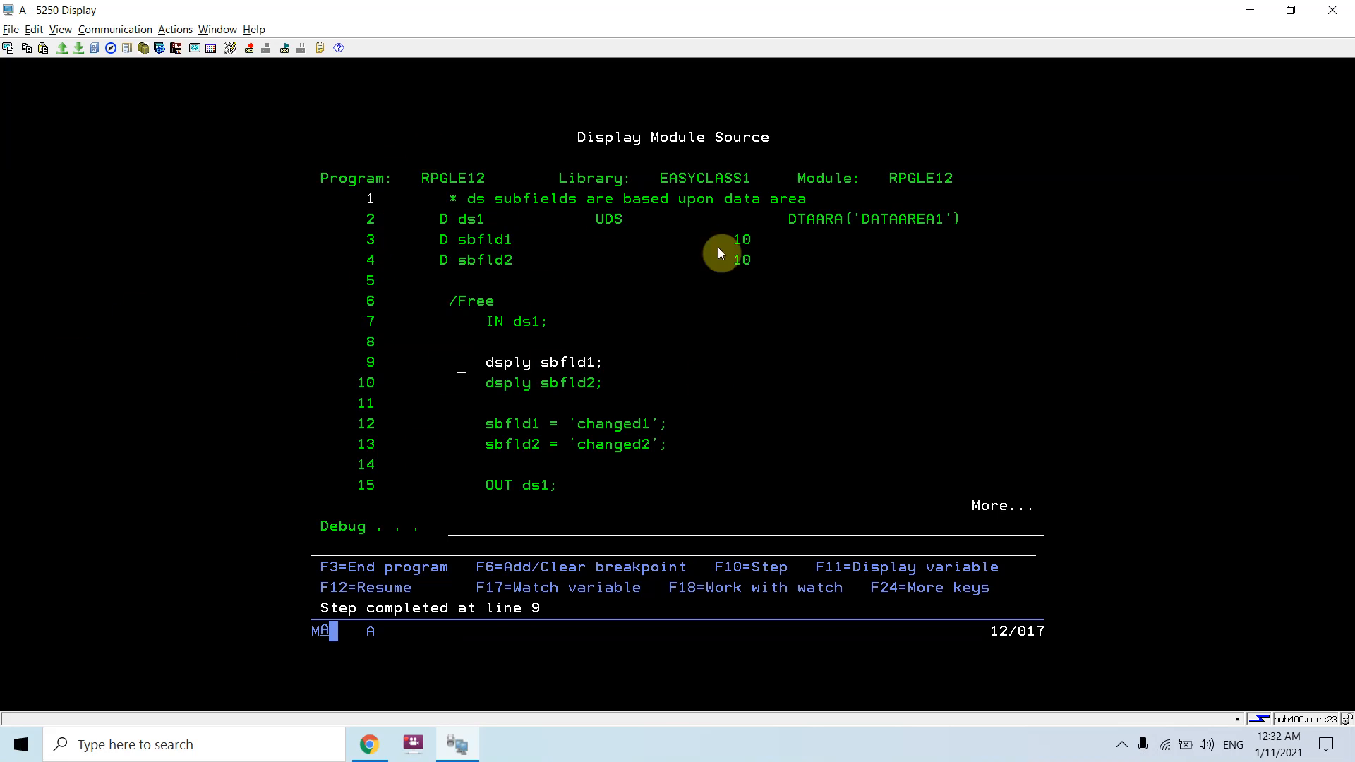
{"action": "mouse_move", "coordinate": [429, 339]}
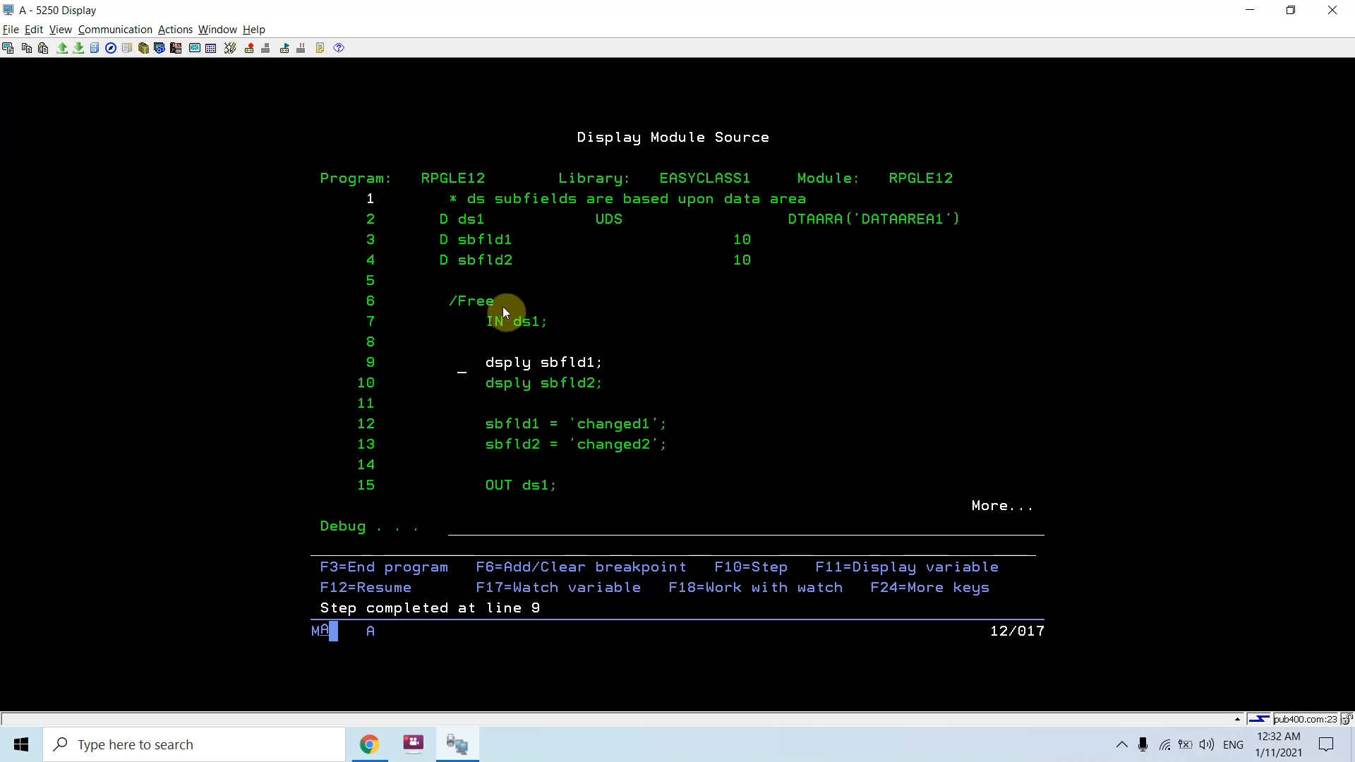
{"action": "mouse_move", "coordinate": [464, 221]}
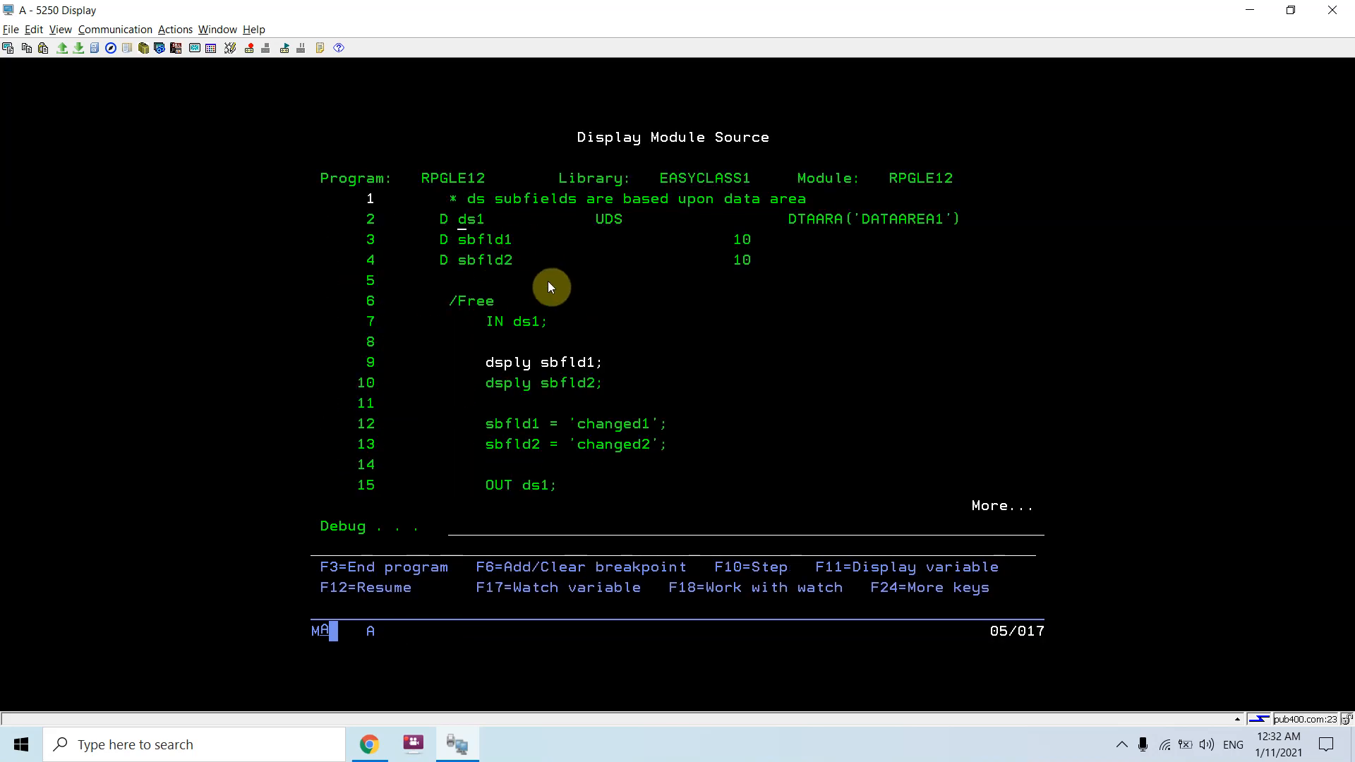
{"action": "key", "text": "F10"}
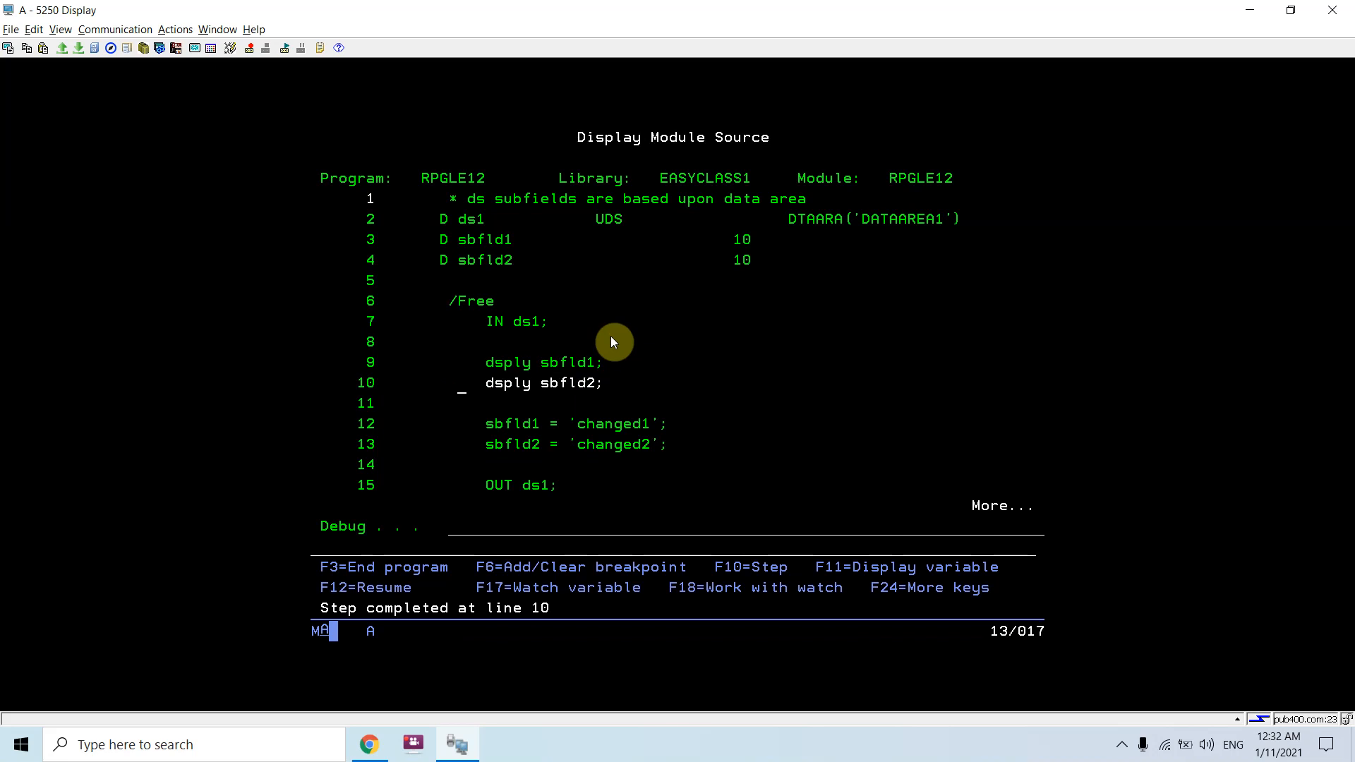
{"action": "key", "text": "F10"}
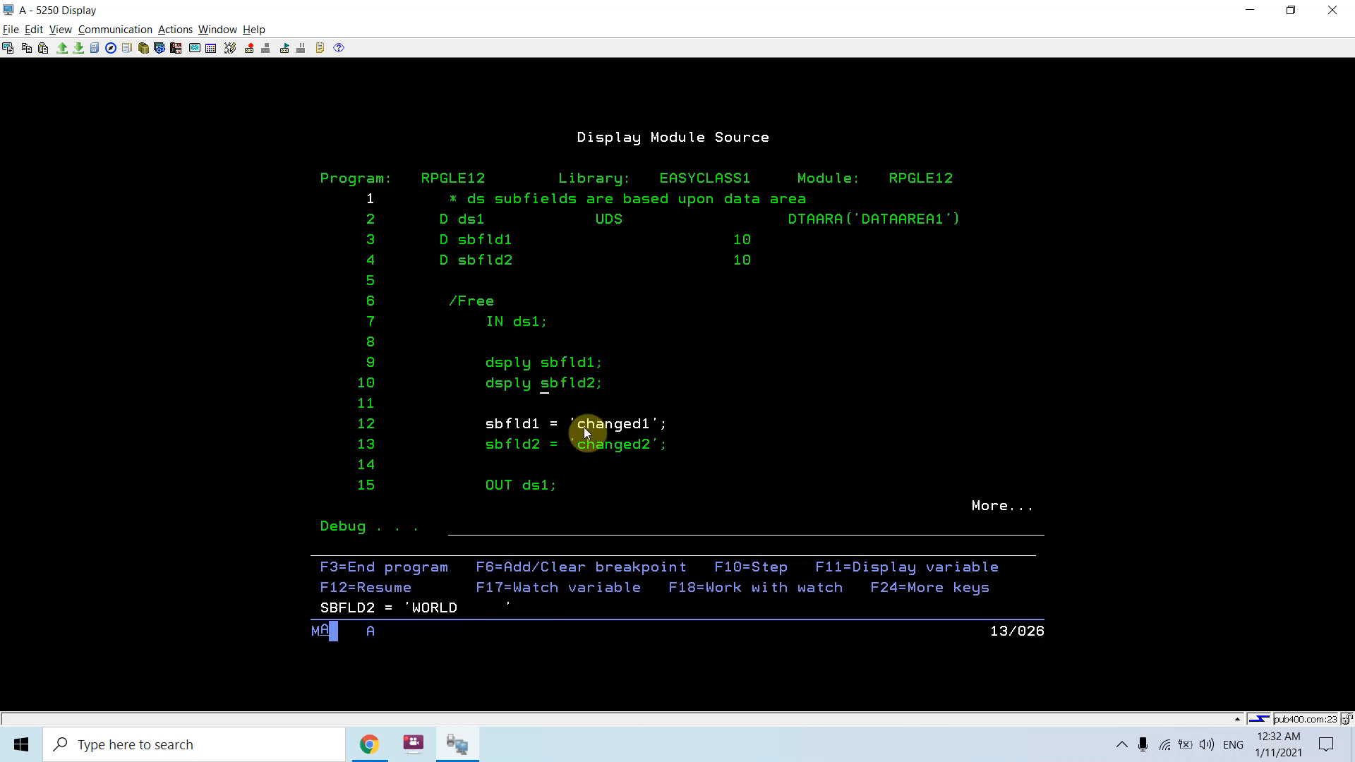
{"action": "key", "text": "F10"}
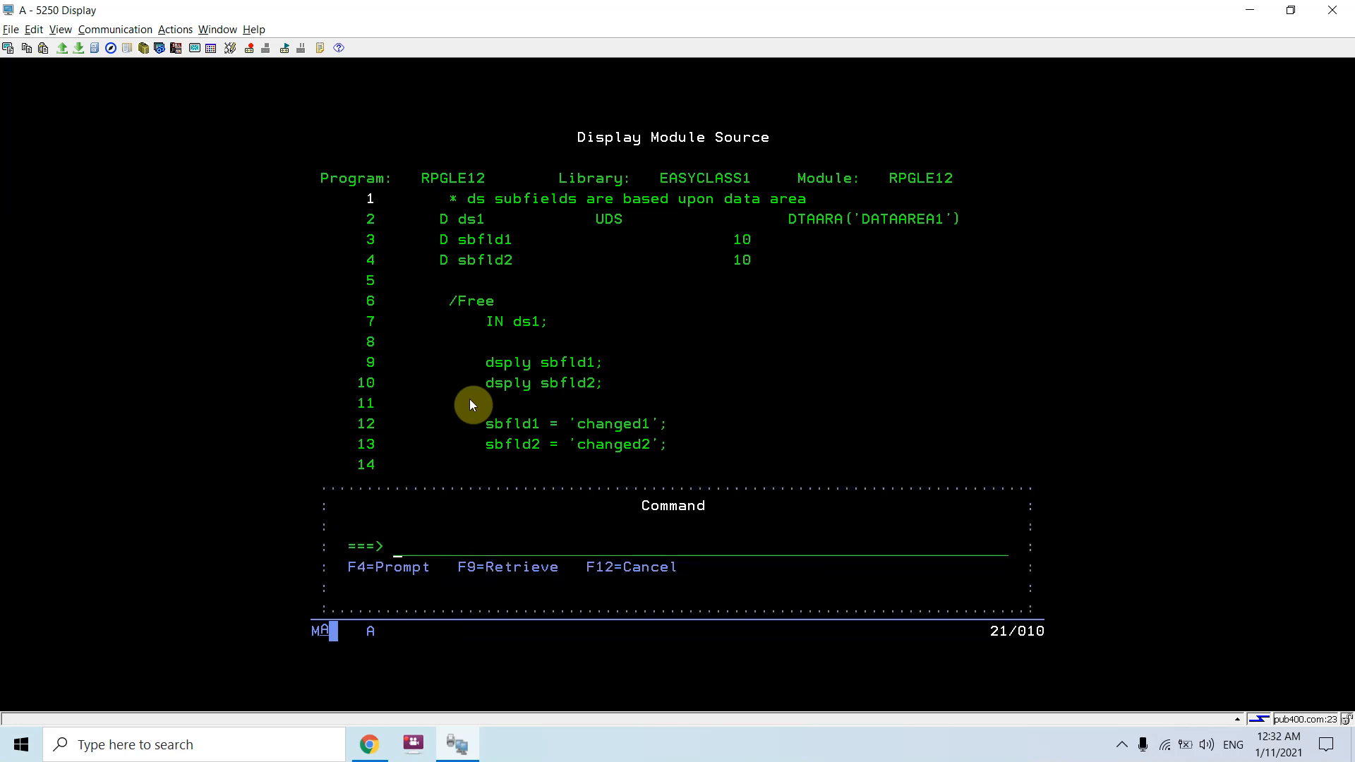
- Run ENDDBG from the debugger's command entry and return to the RPGLE member list
{"action": "type", "text": "call rpgle12"}
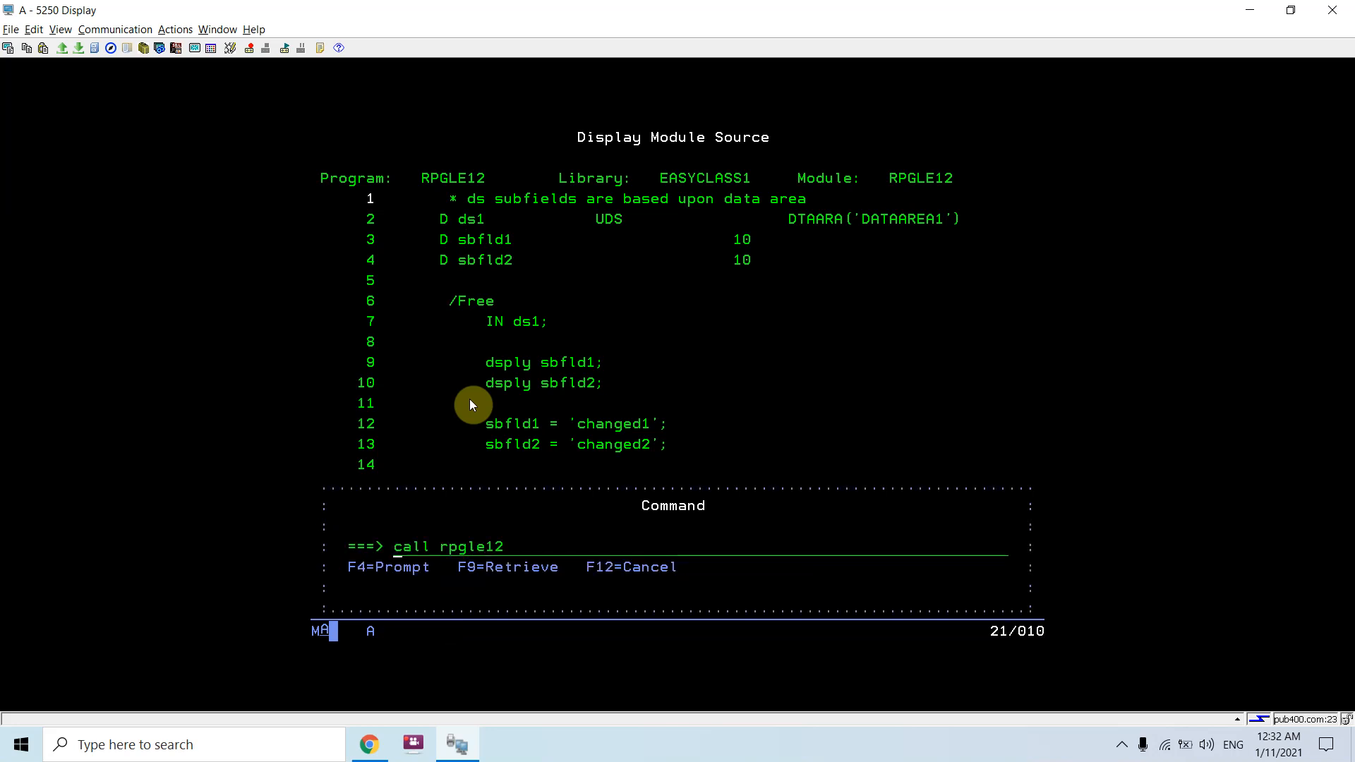
{"action": "key", "text": "Enter"}
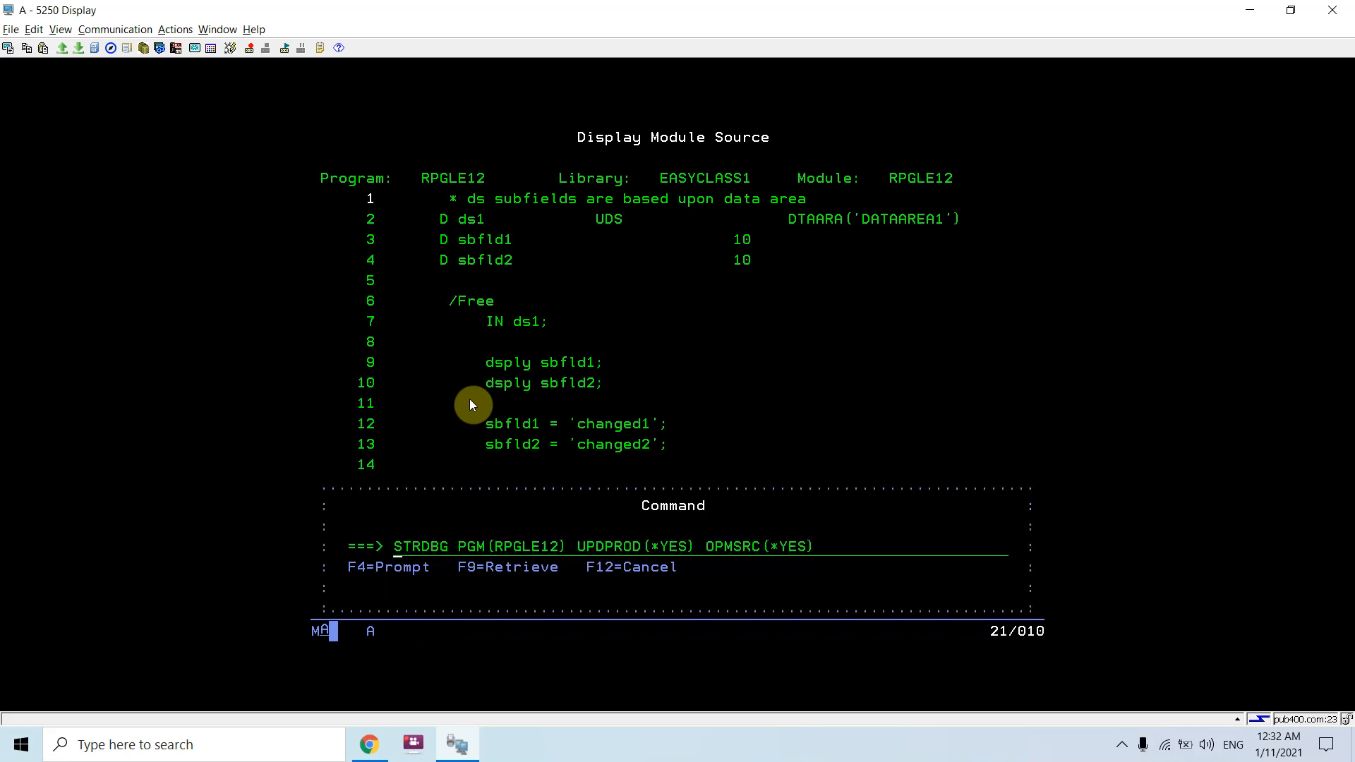
{"action": "type", "text": "enddbg"}
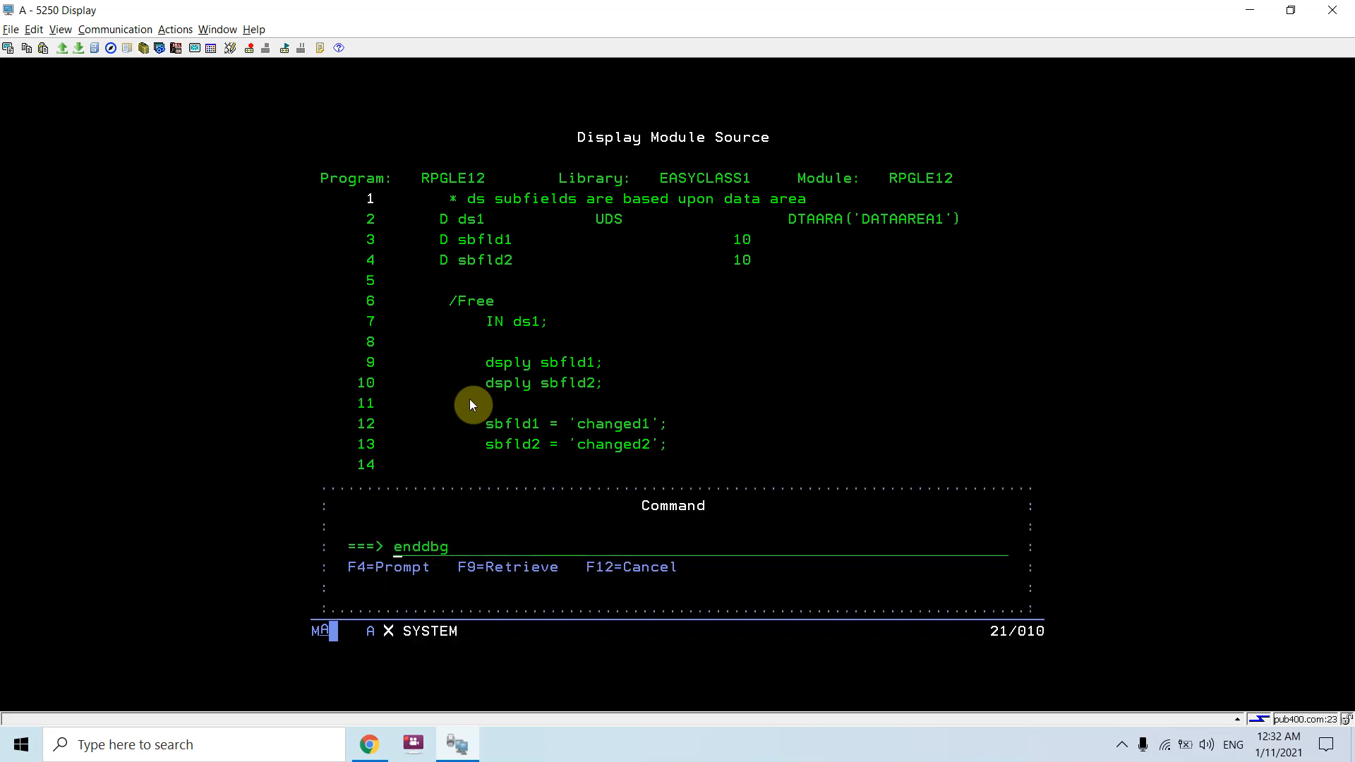
{"action": "key", "text": "Enter"}
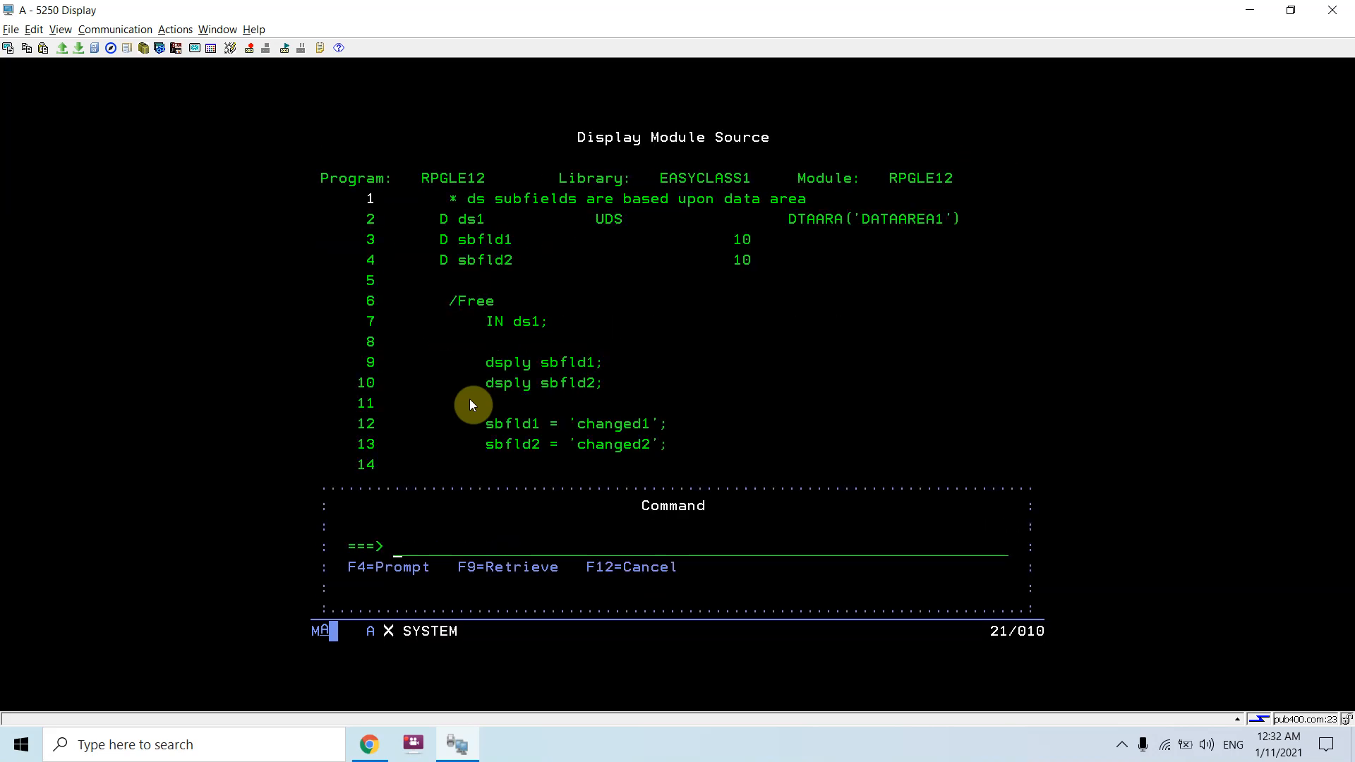
{"action": "key", "text": "F10"}
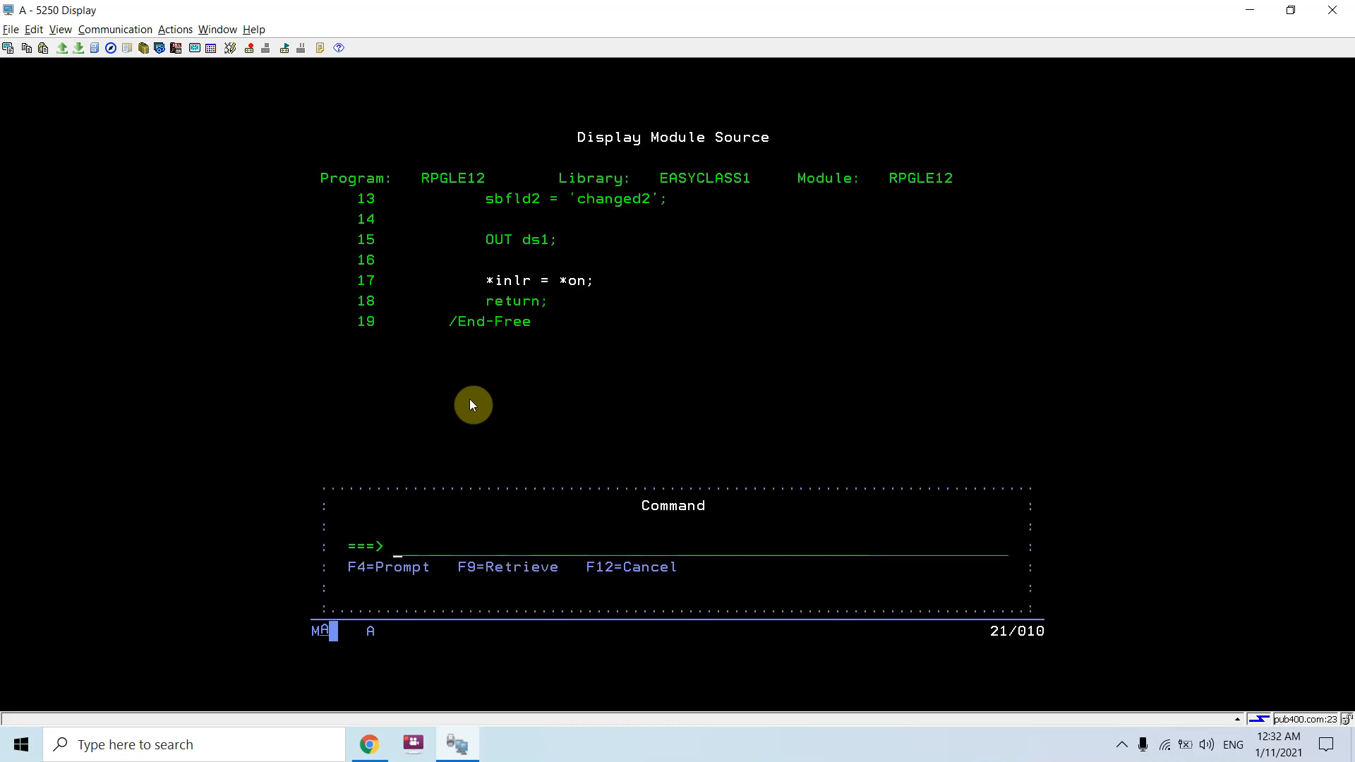
{"action": "key", "text": "F10"}
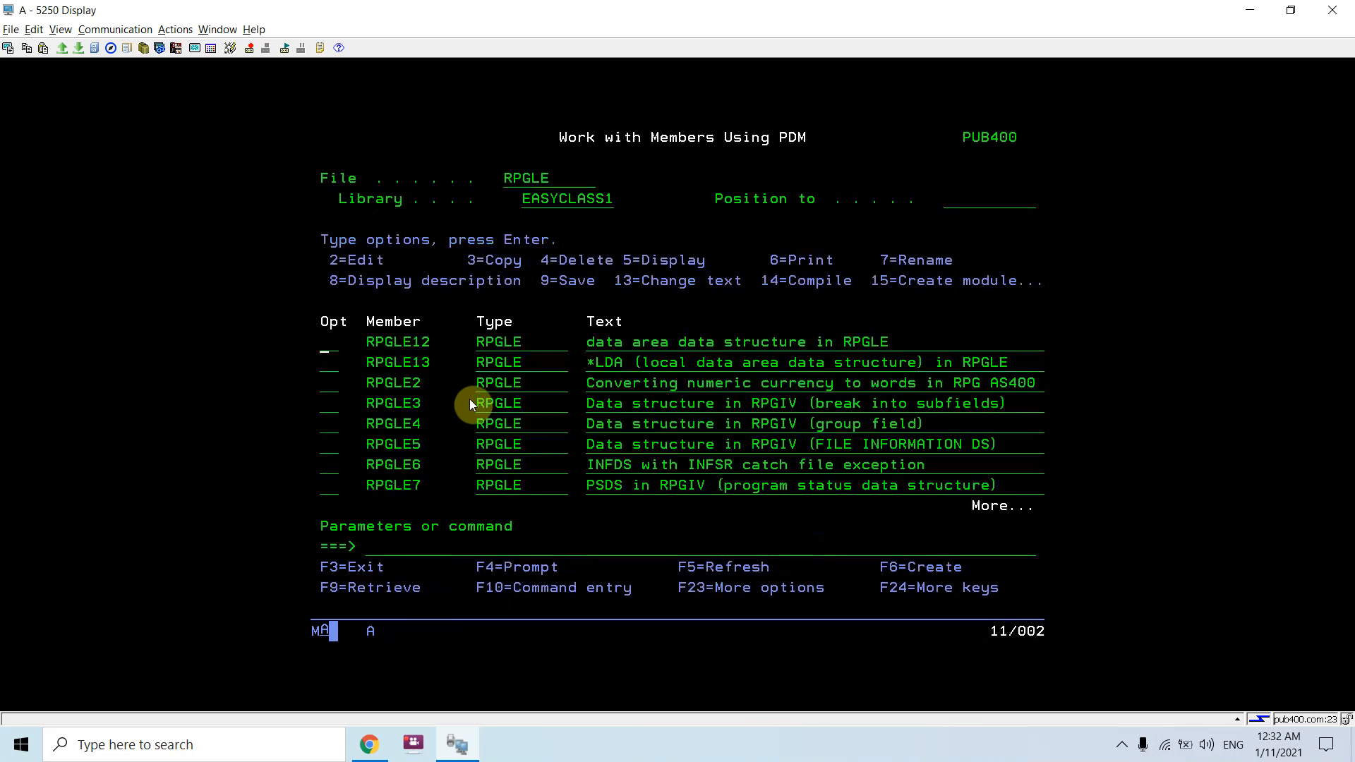
- Rerun RPGLE12 to its line 1 breakpoint and evaluate ds1 showing 'changed1' and 'changed2'
{"action": "type", "text": "dspdtaara dataarea1"}
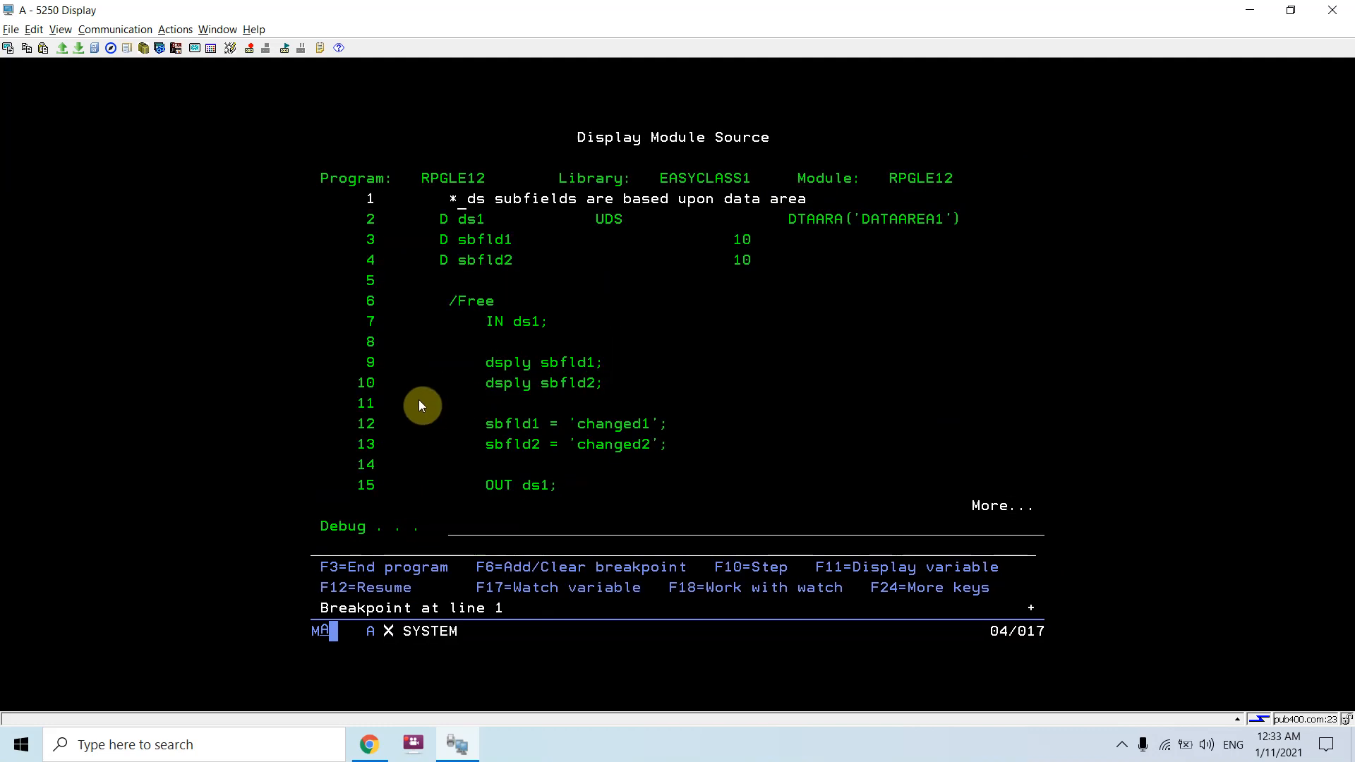
{"action": "key", "text": "F10"}
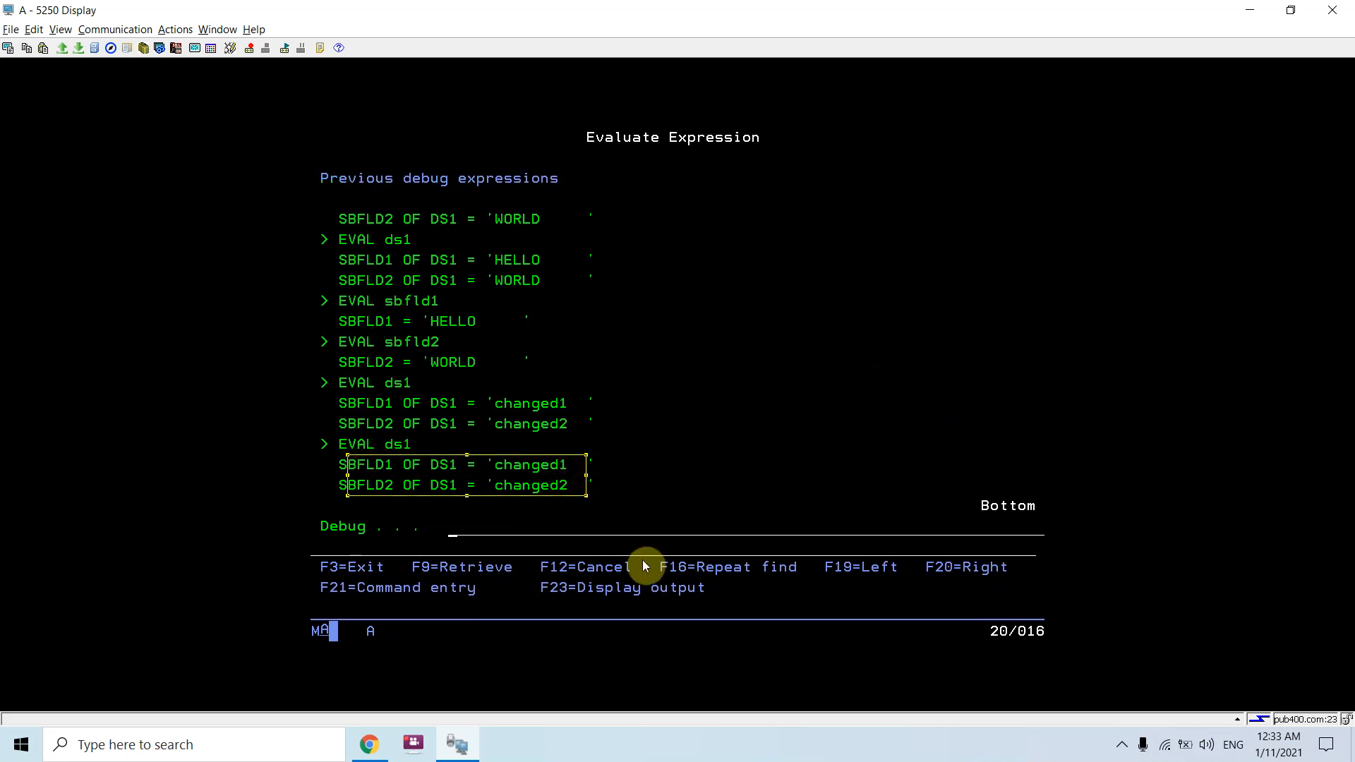
{"action": "key", "text": "F12"}
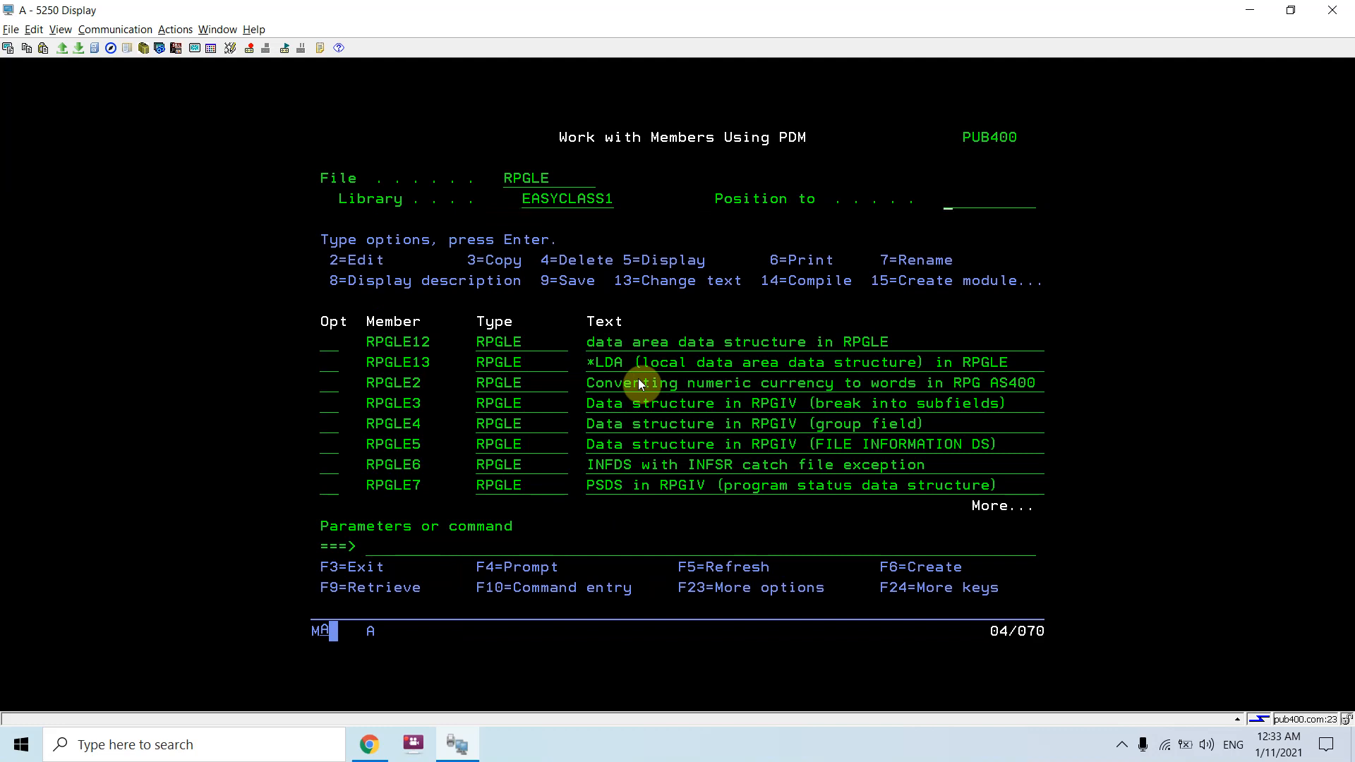
{"action": "type", "text": "5"}
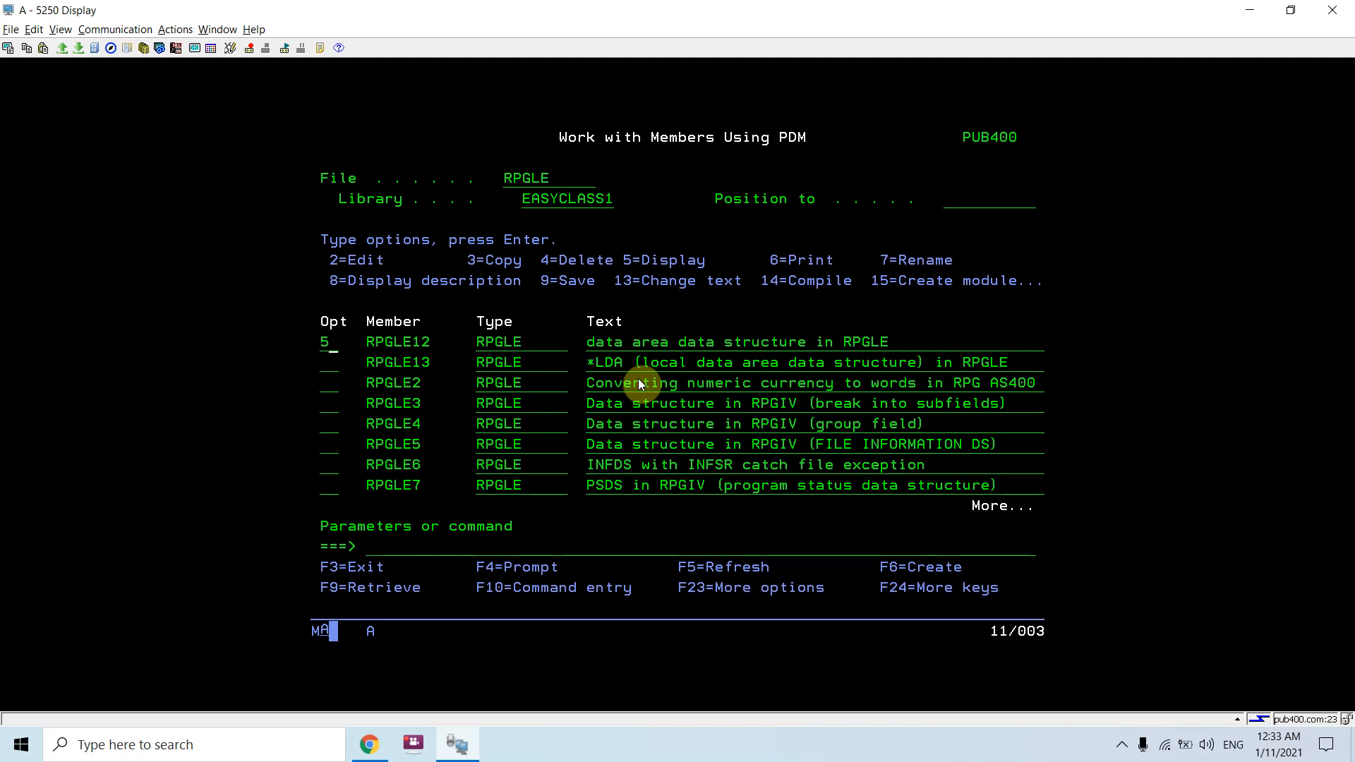
{"action": "key", "text": "Enter"}
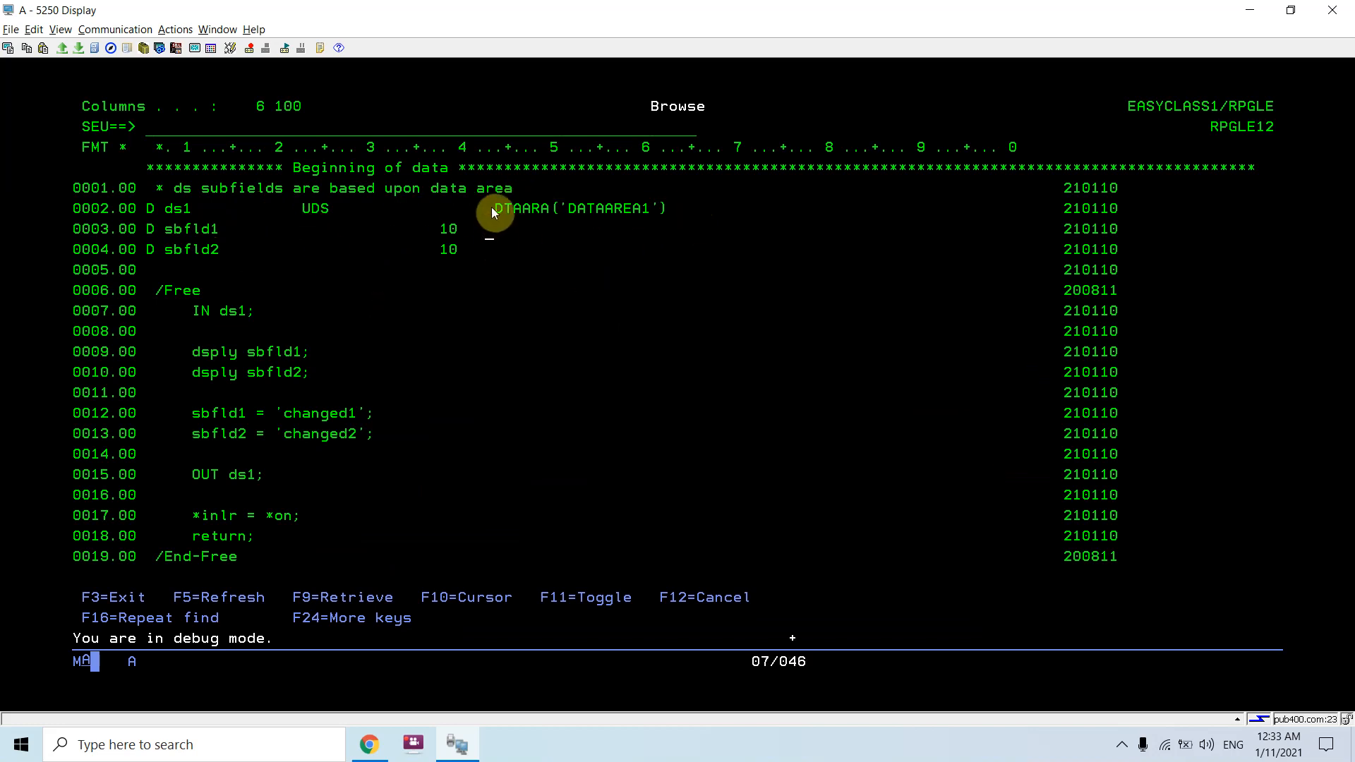
{"action": "mouse_move", "coordinate": [360, 326]}
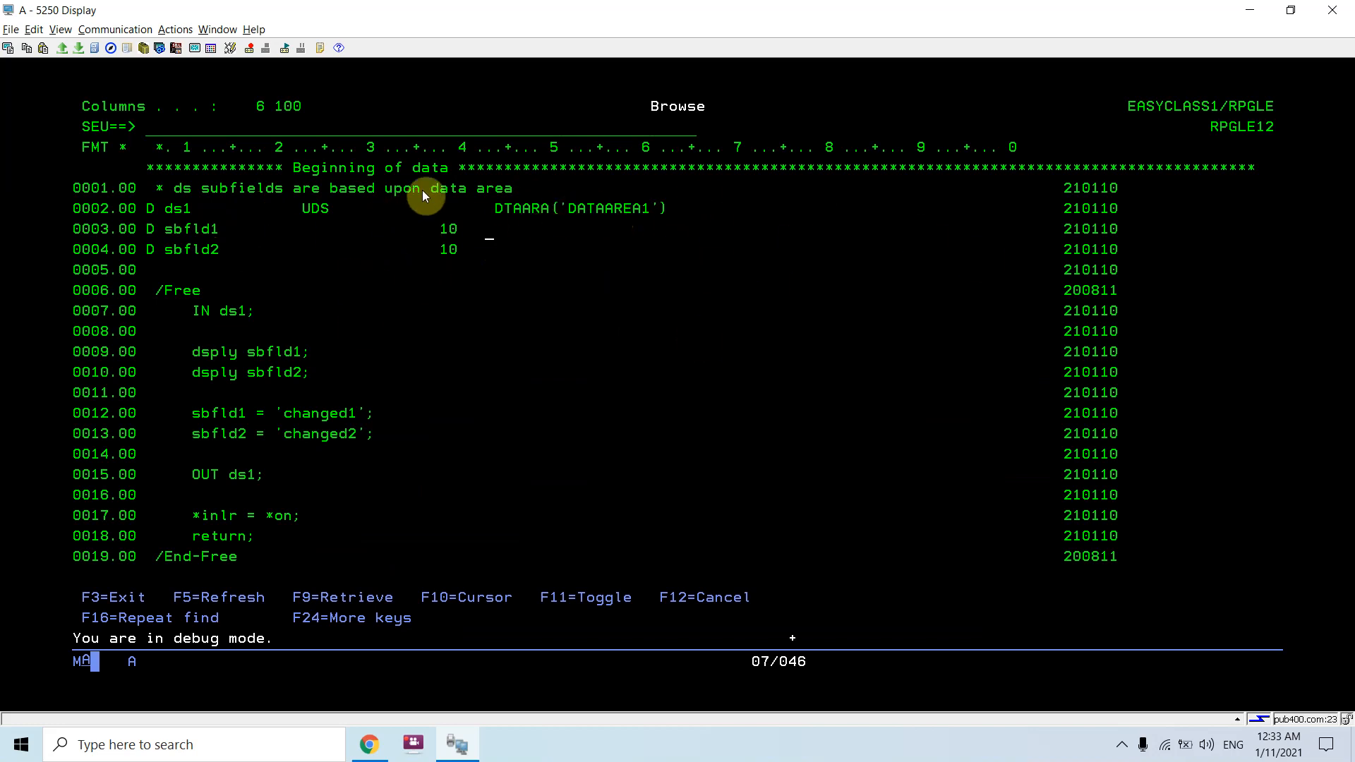
{"action": "mouse_move", "coordinate": [175, 223]}
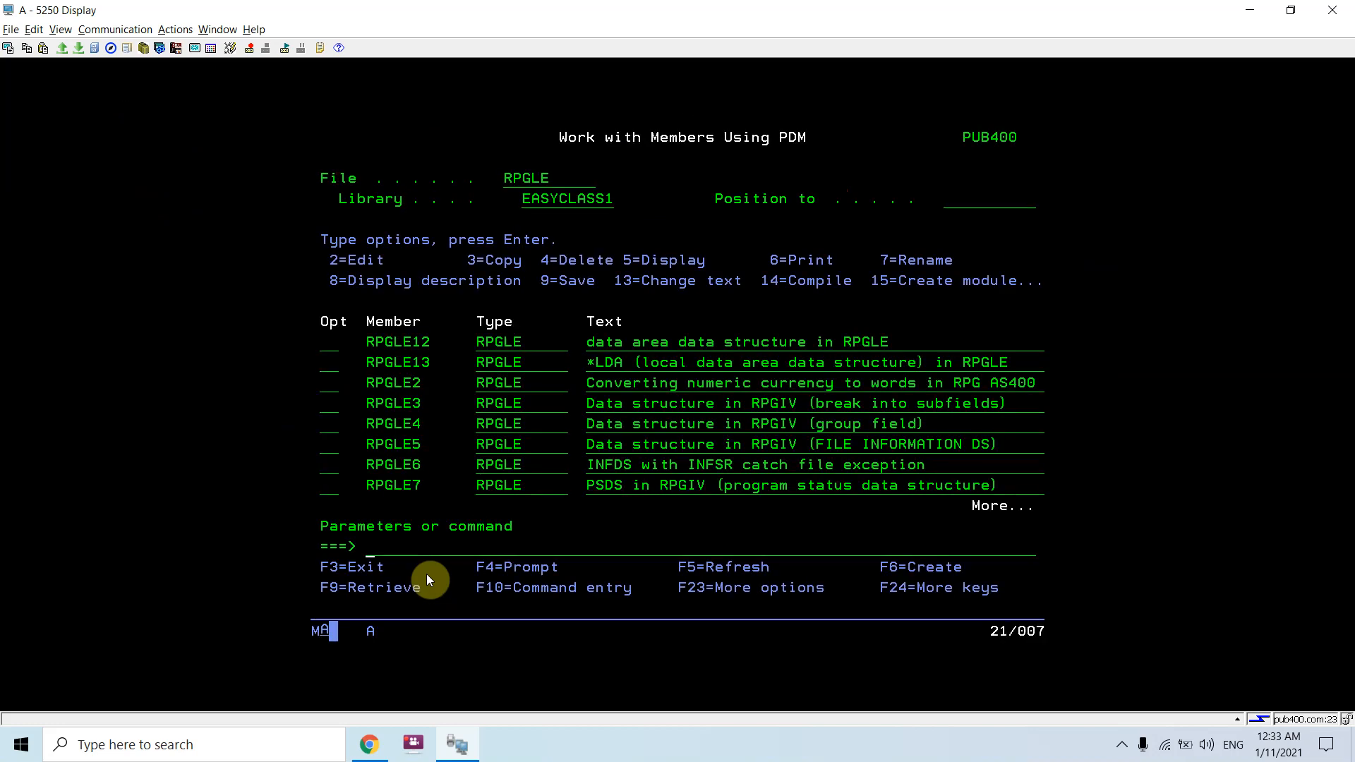
- Enter ENDDBG on the PDM command line to stop debugging
{"action": "type", "text": "enddbg"}
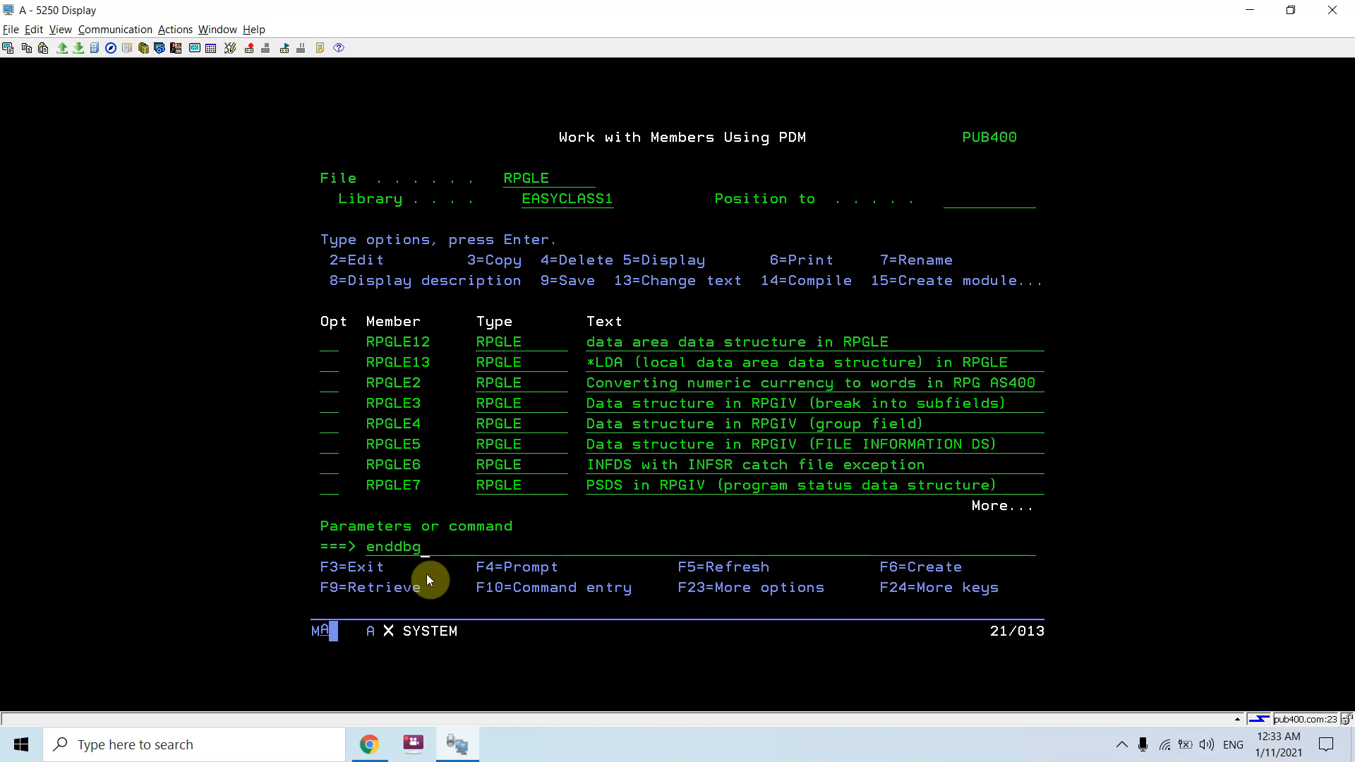
{"action": "key", "text": "Enter"}
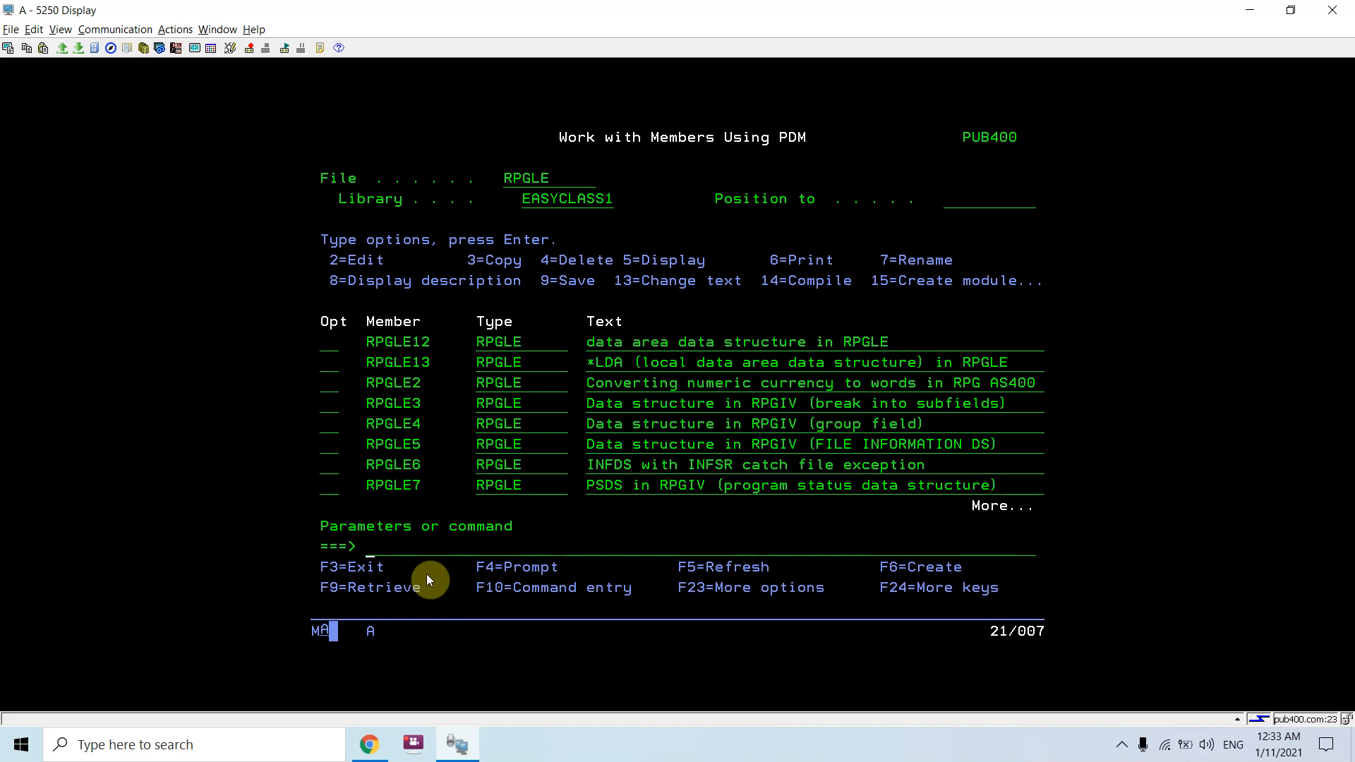